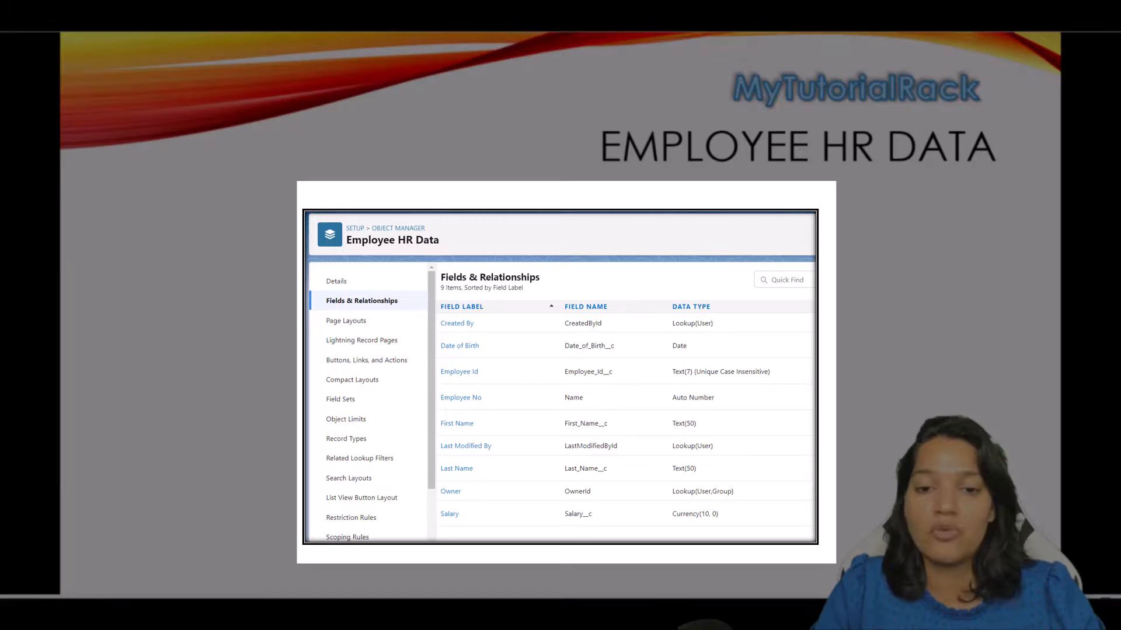
pyautogui.moveTo(652, 229)
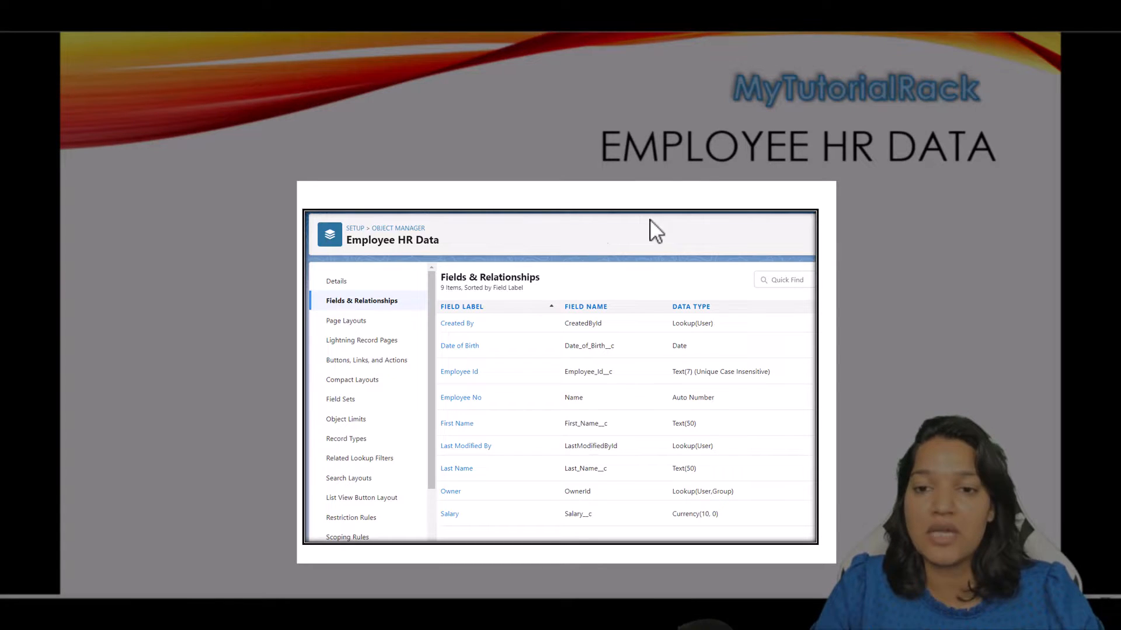
pyautogui.moveTo(771, 189)
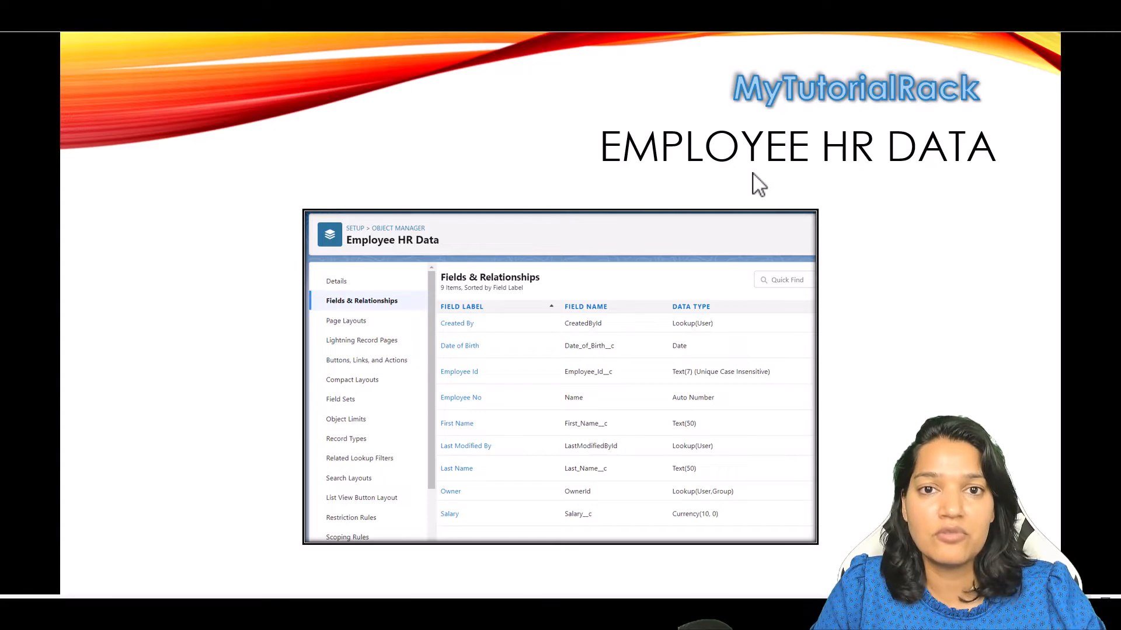
pyautogui.moveTo(750, 185)
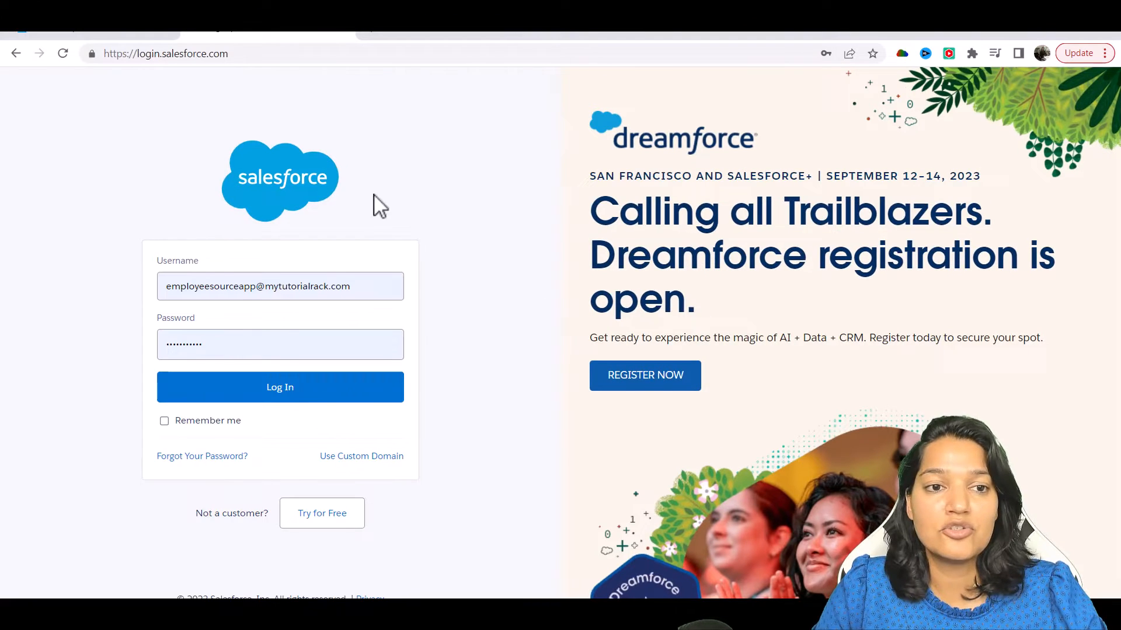
pyautogui.moveTo(513, 220)
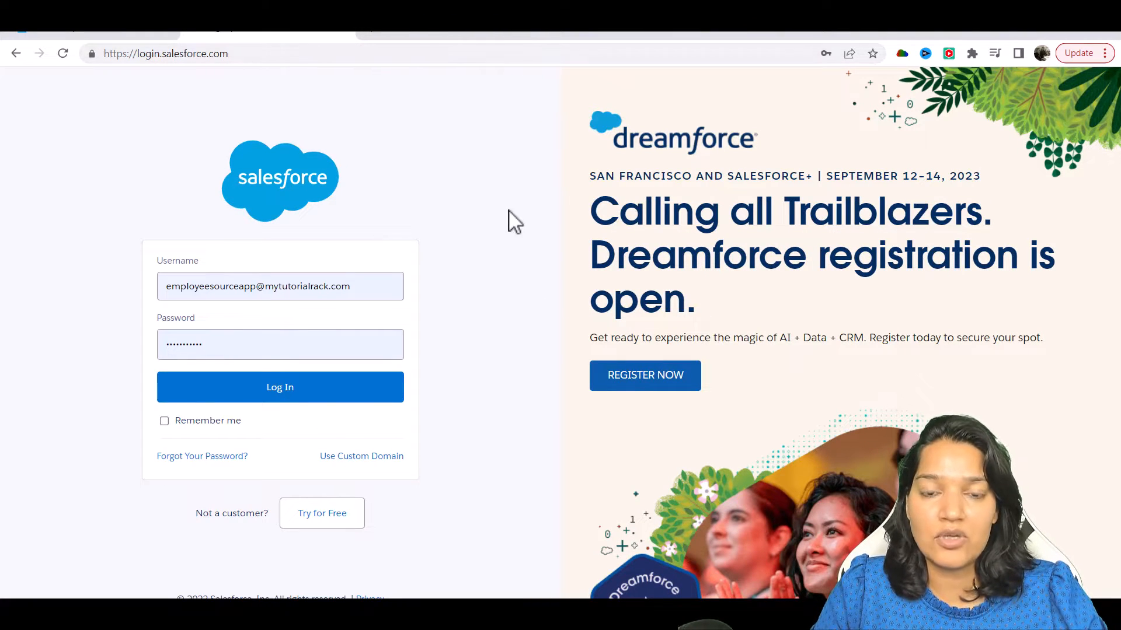
# Log in to the Salesforce org using the saved username and password
pyautogui.click(279, 286)
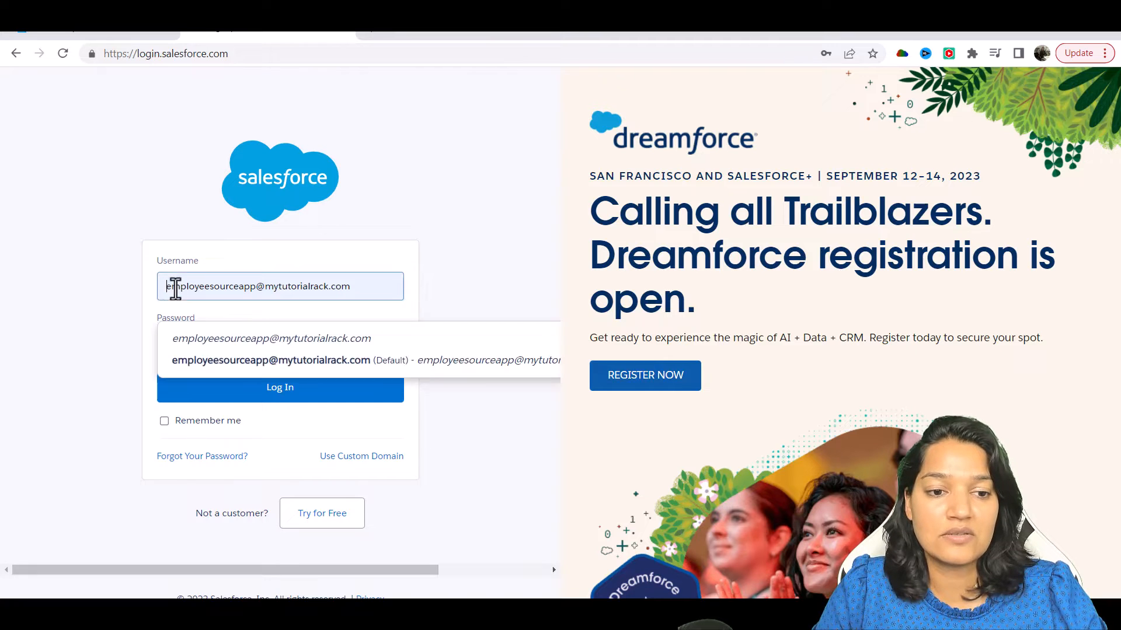
pyautogui.click(280, 344)
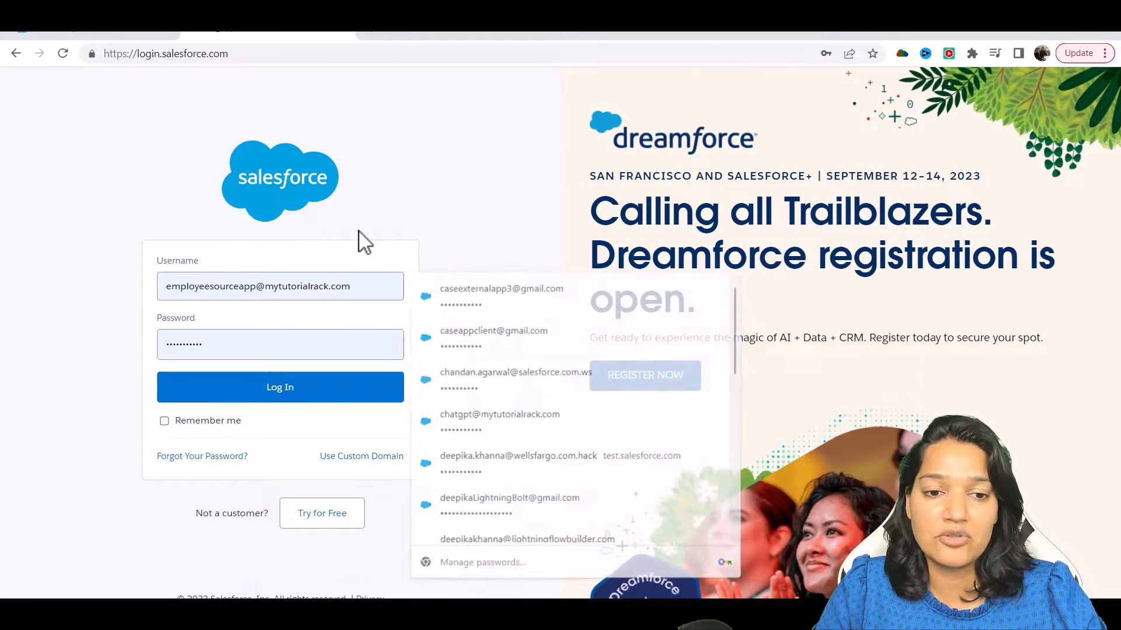
pyautogui.click(280, 387)
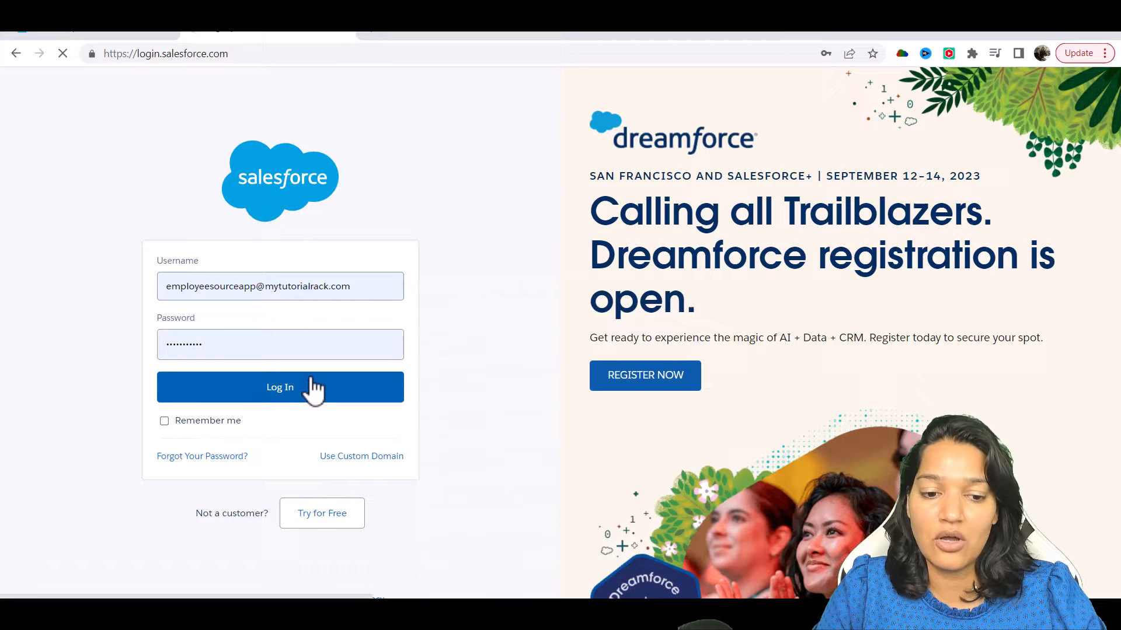
pyautogui.click(280, 386)
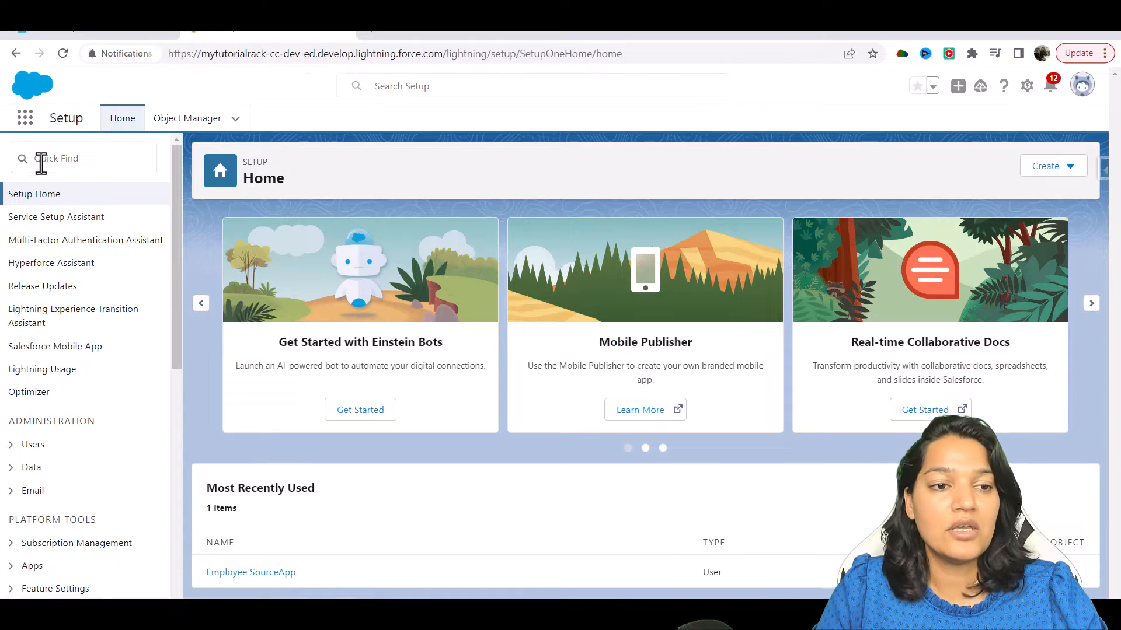
# Open a blank New Custom Object form from Object Manager's Create menu
pyautogui.click(187, 118)
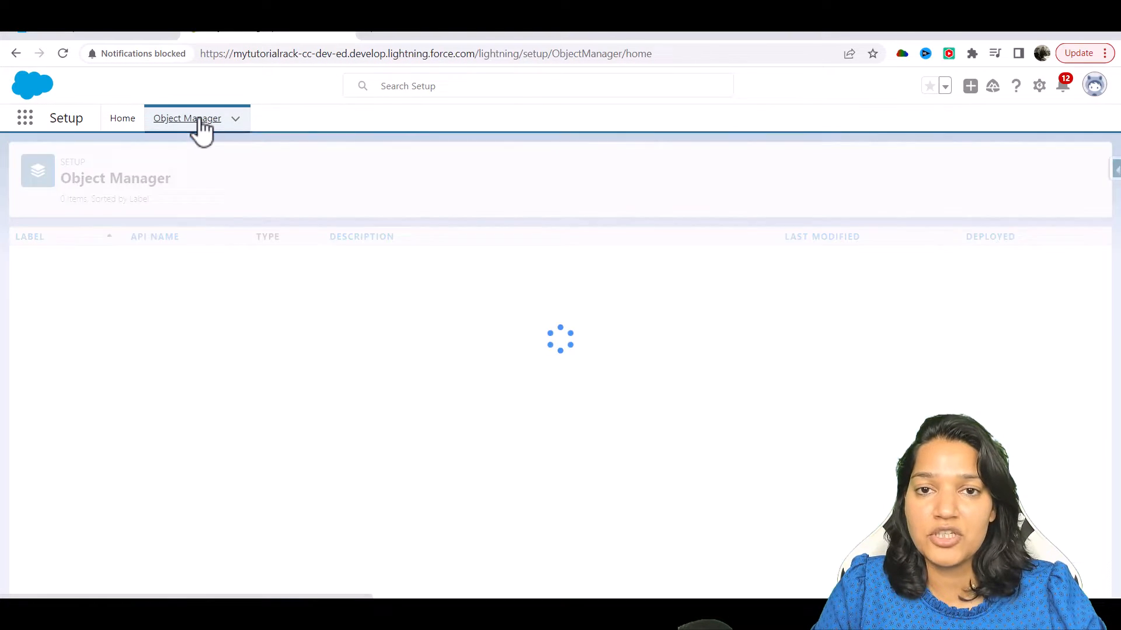
pyautogui.click(1064, 165)
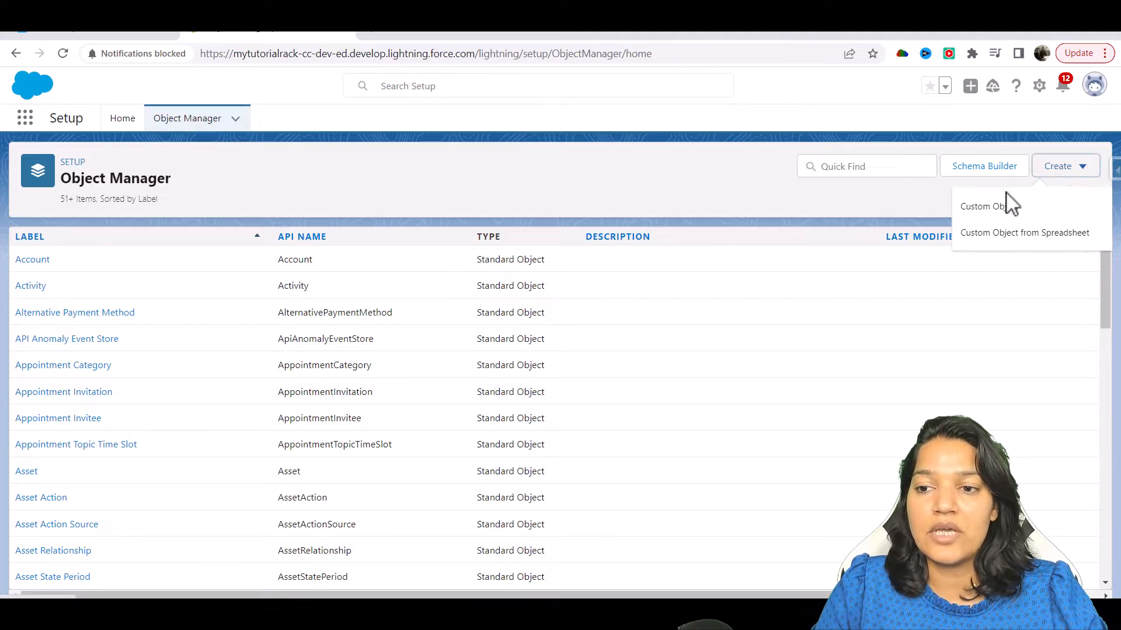
pyautogui.click(981, 206)
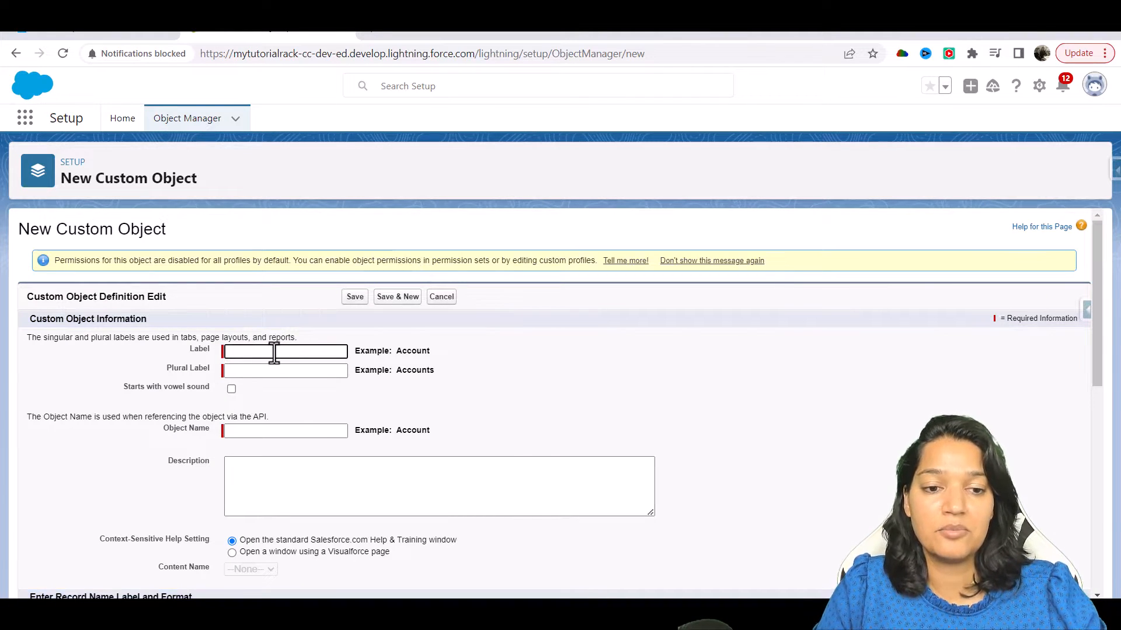
# Enter the label 'Employees Hr Data', its plural label, and record name Employee No
pyautogui.write('Employees Hr')
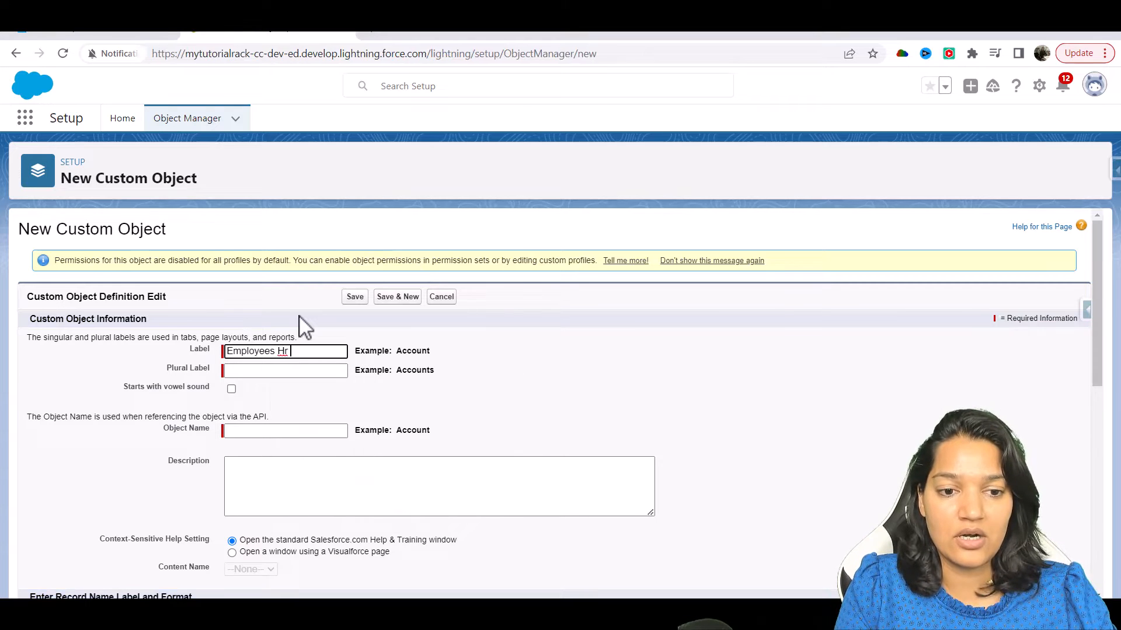
pyautogui.write('Data')
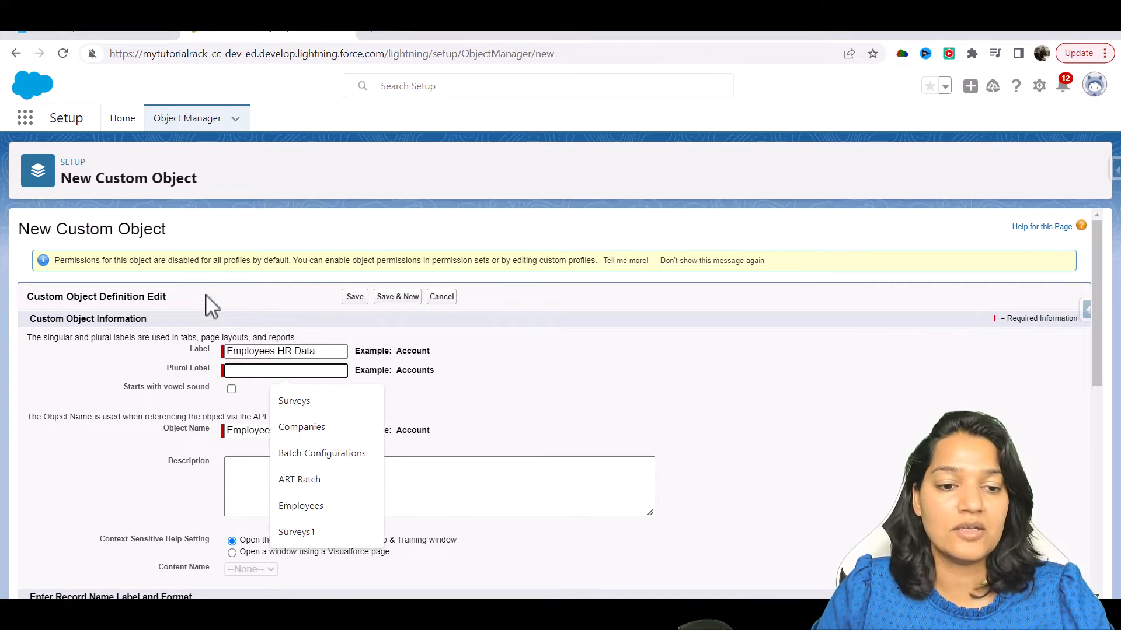
pyautogui.click(284, 351)
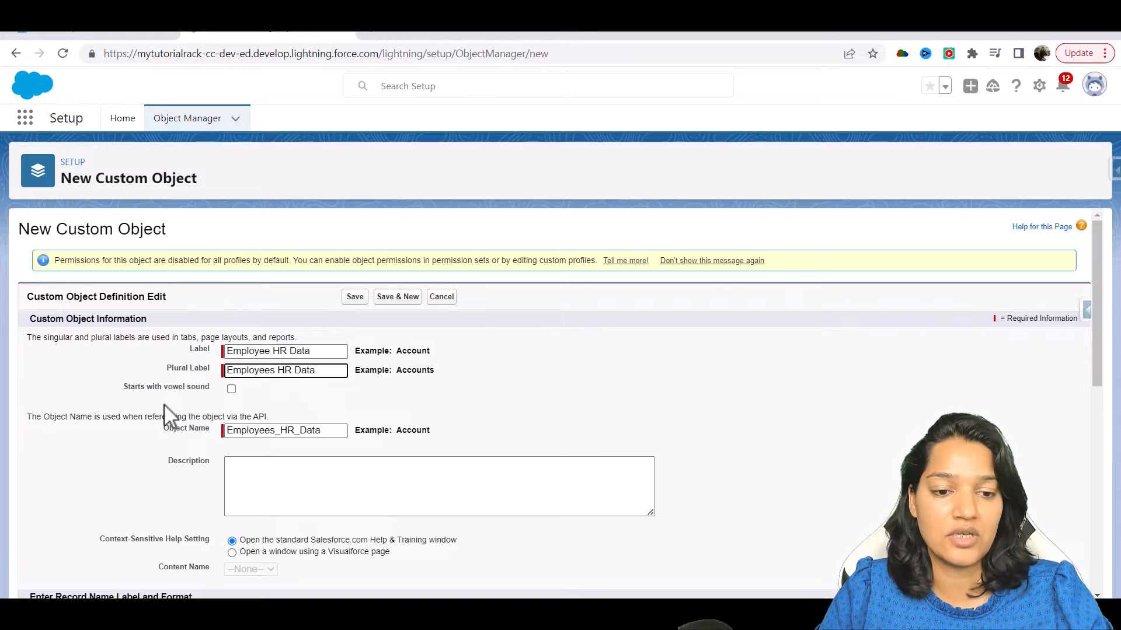
pyautogui.scroll(-3)
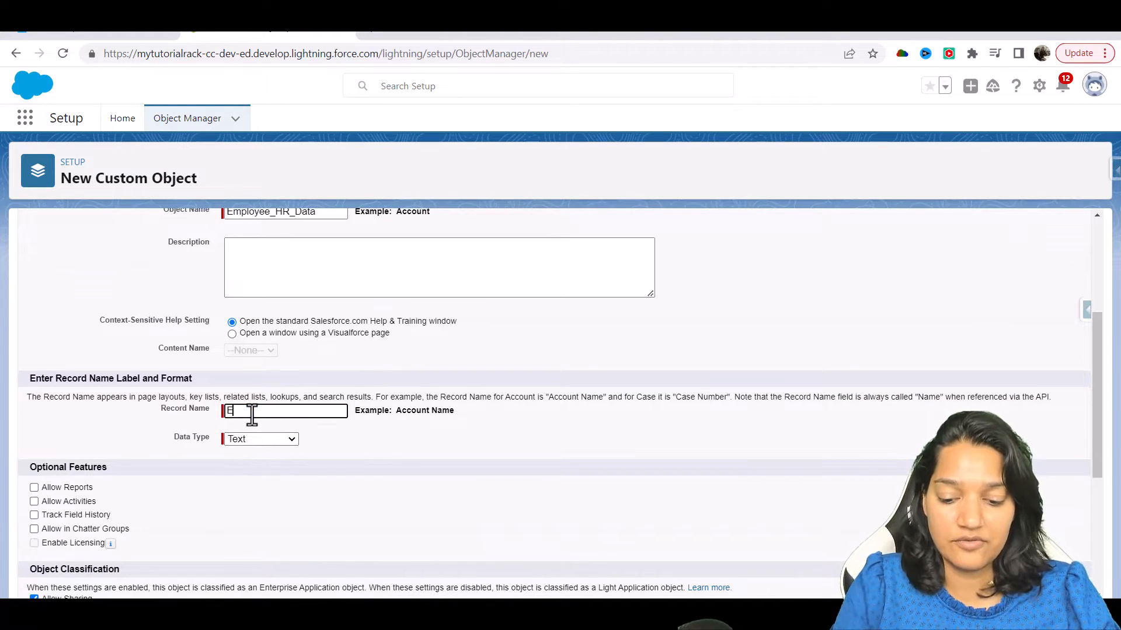
pyautogui.write('Employee No')
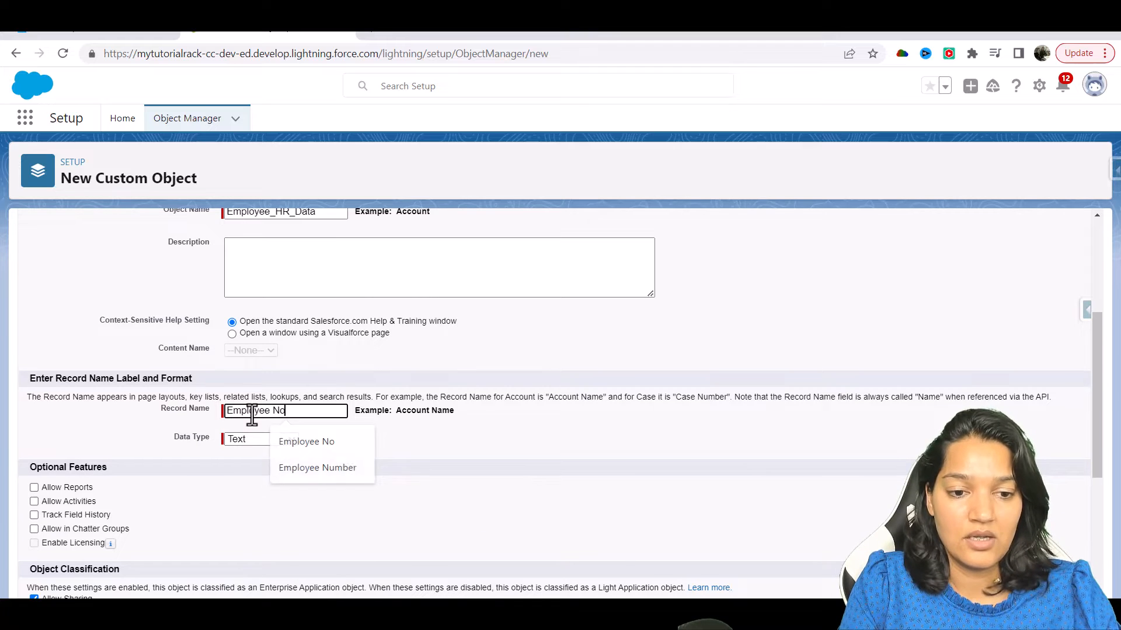
pyautogui.click(306, 441)
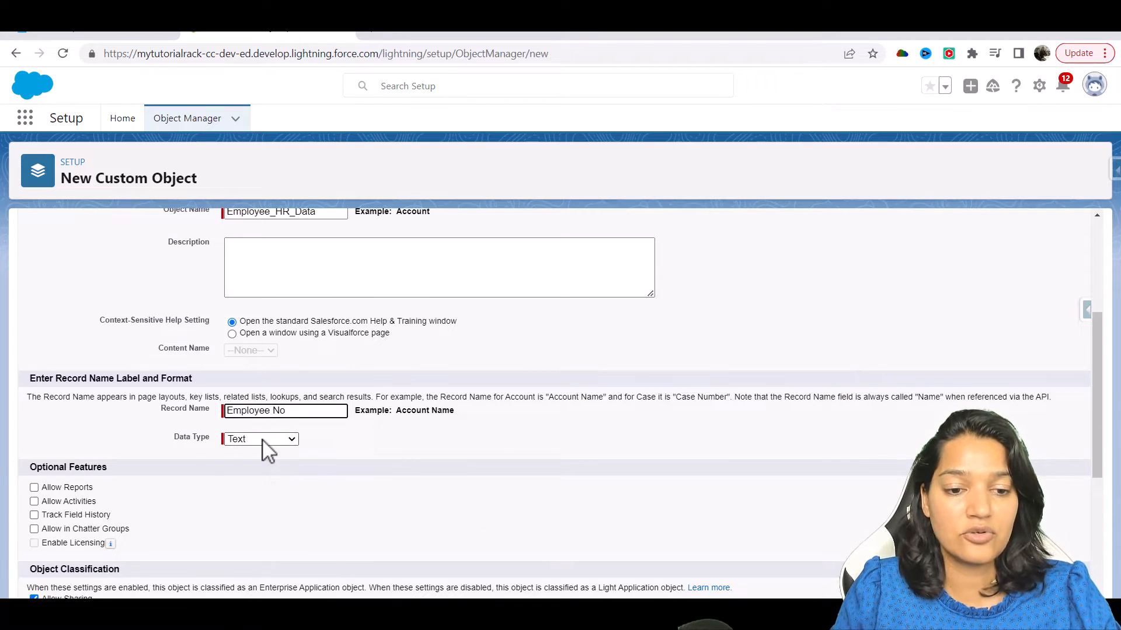
# Make Employee No an Auto Number (000000), allow search and notes, and save
pyautogui.click(260, 439)
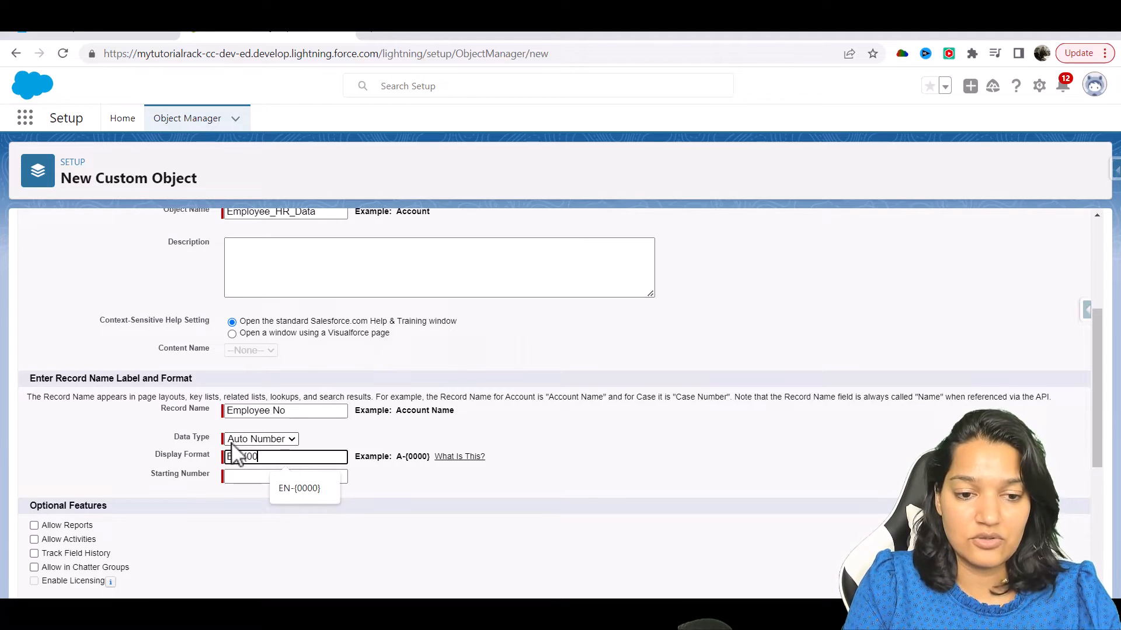
pyautogui.write('000000}')
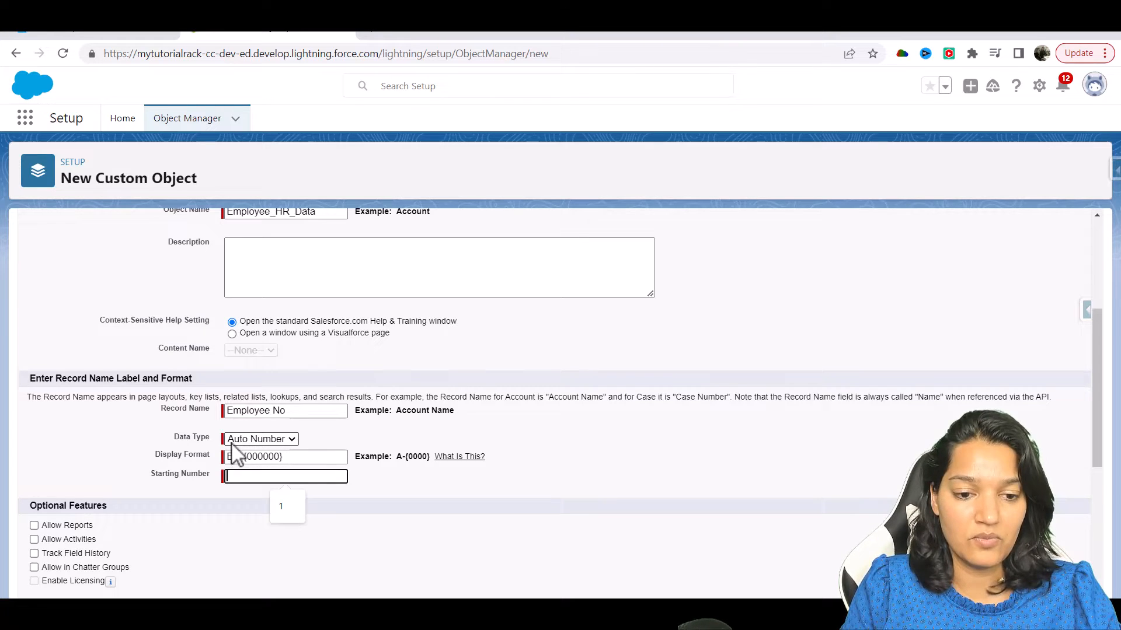
pyautogui.click(34, 525)
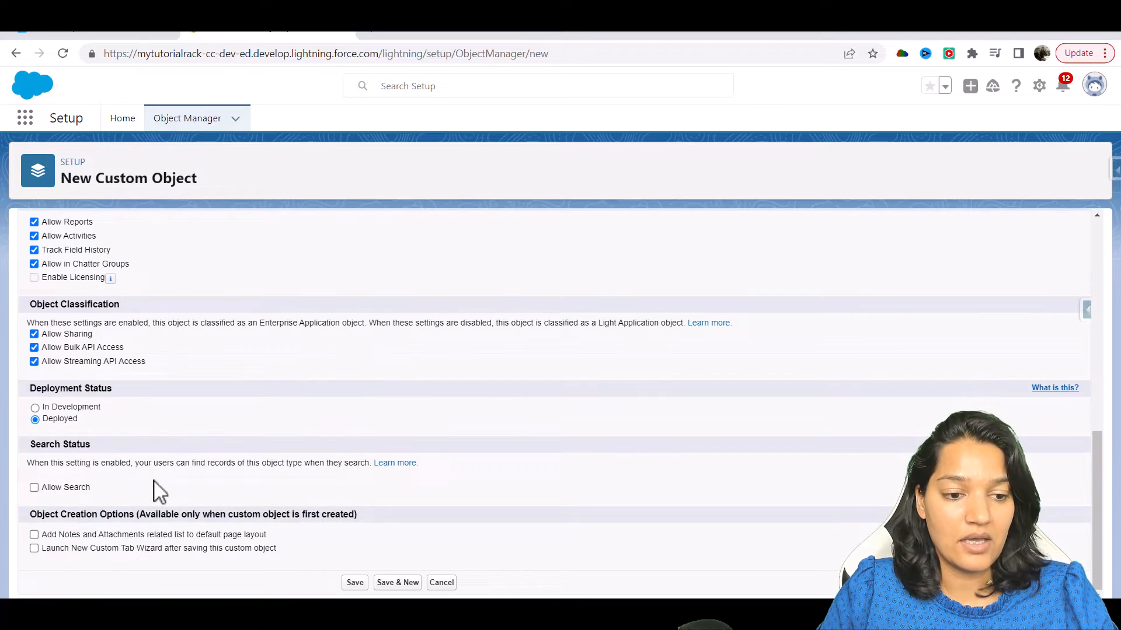
pyautogui.click(34, 487)
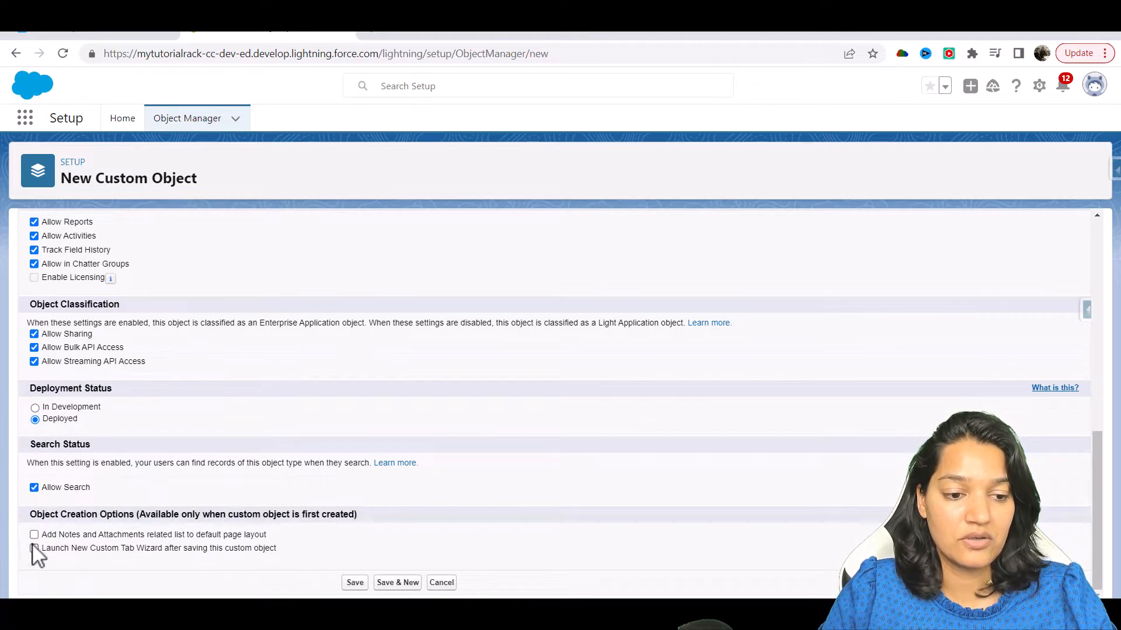
pyautogui.click(34, 548)
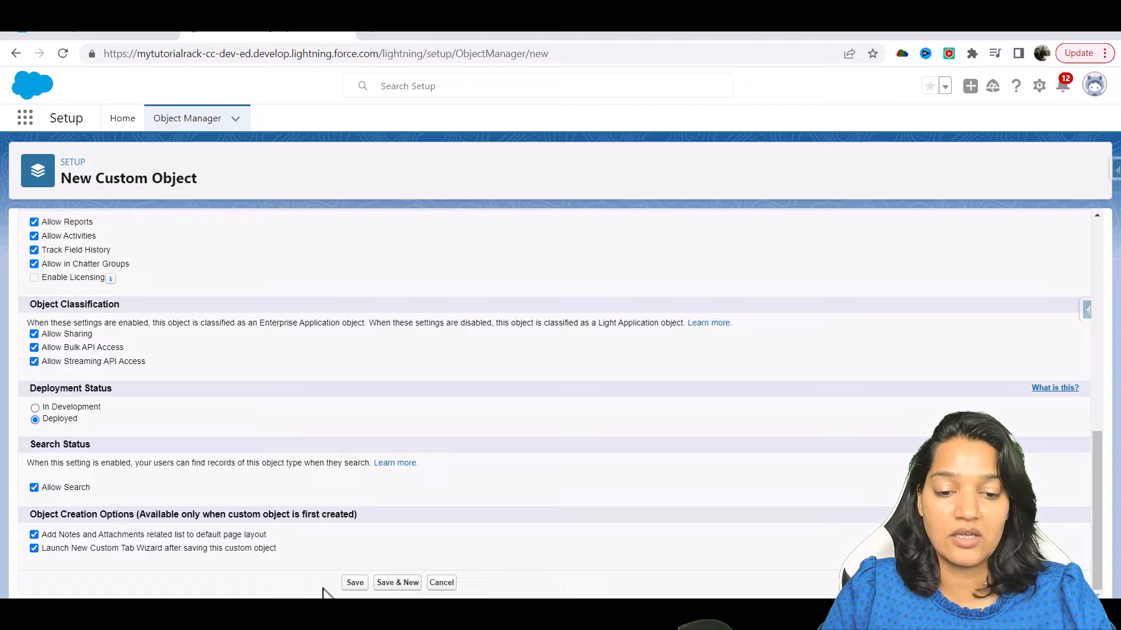
pyautogui.click(354, 582)
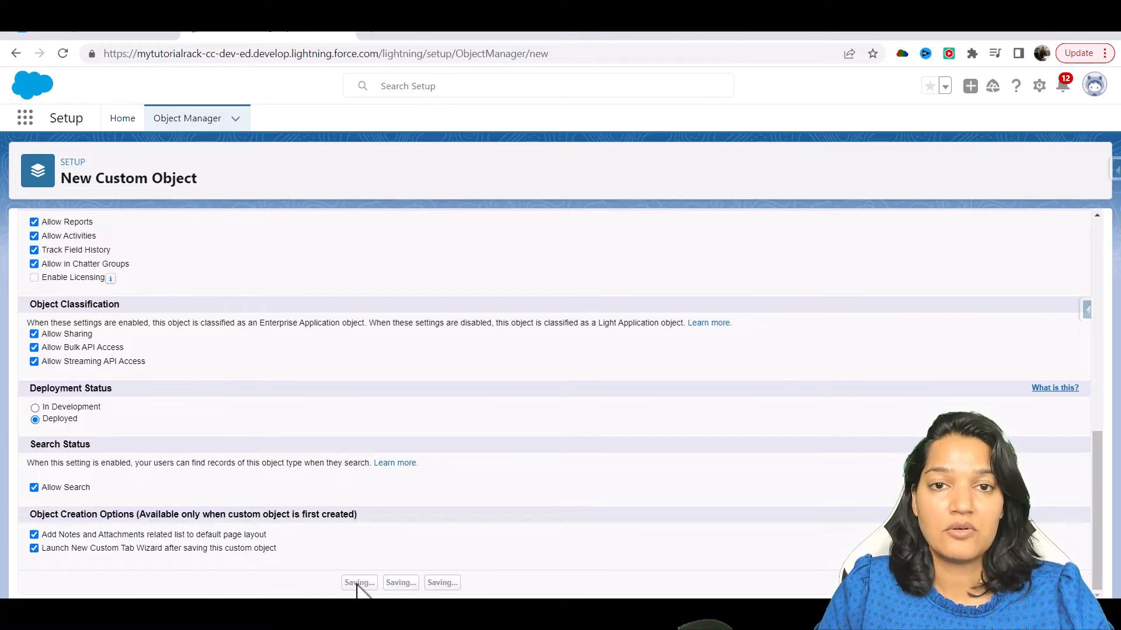
# Choose a tab style for the Employee HR Data custom tab and save it
pyautogui.click(359, 582)
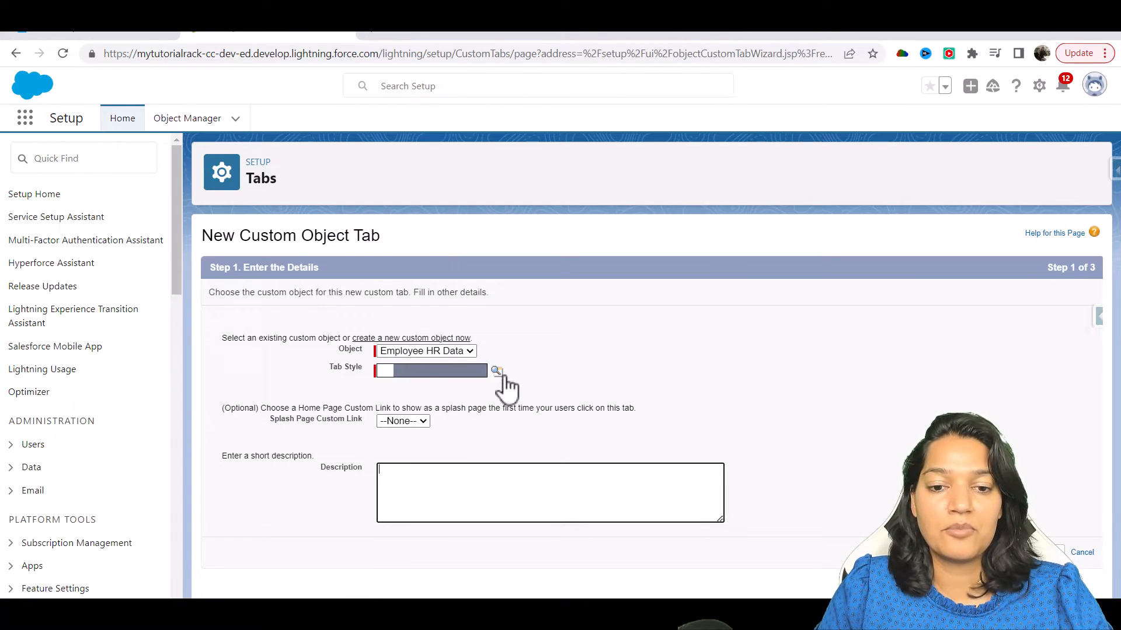
pyautogui.click(496, 370)
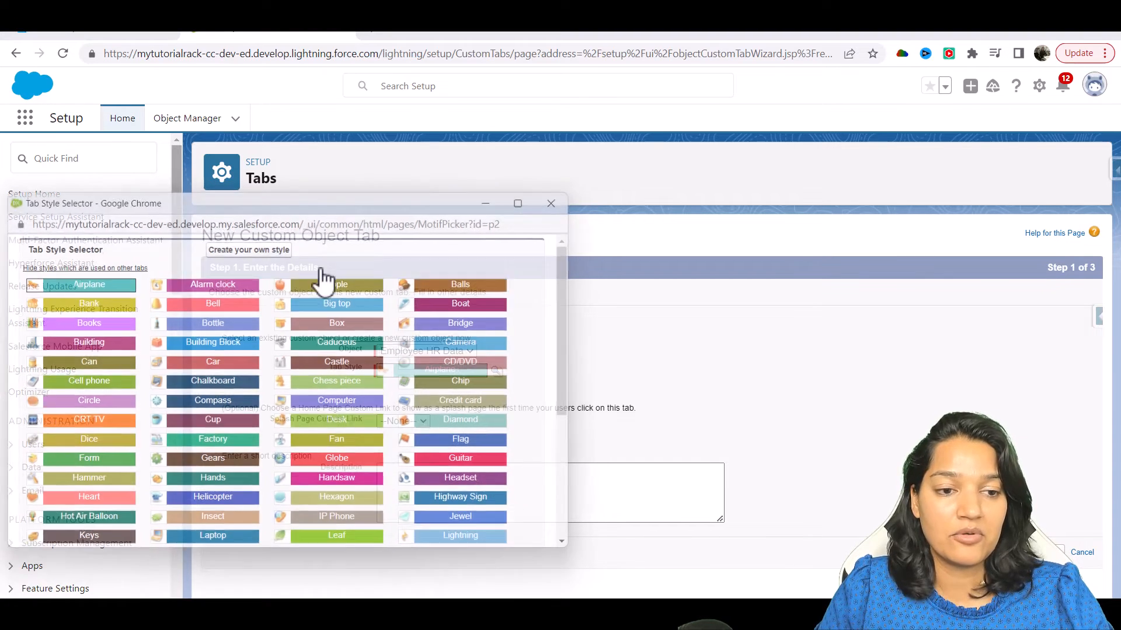
pyautogui.click(89, 284)
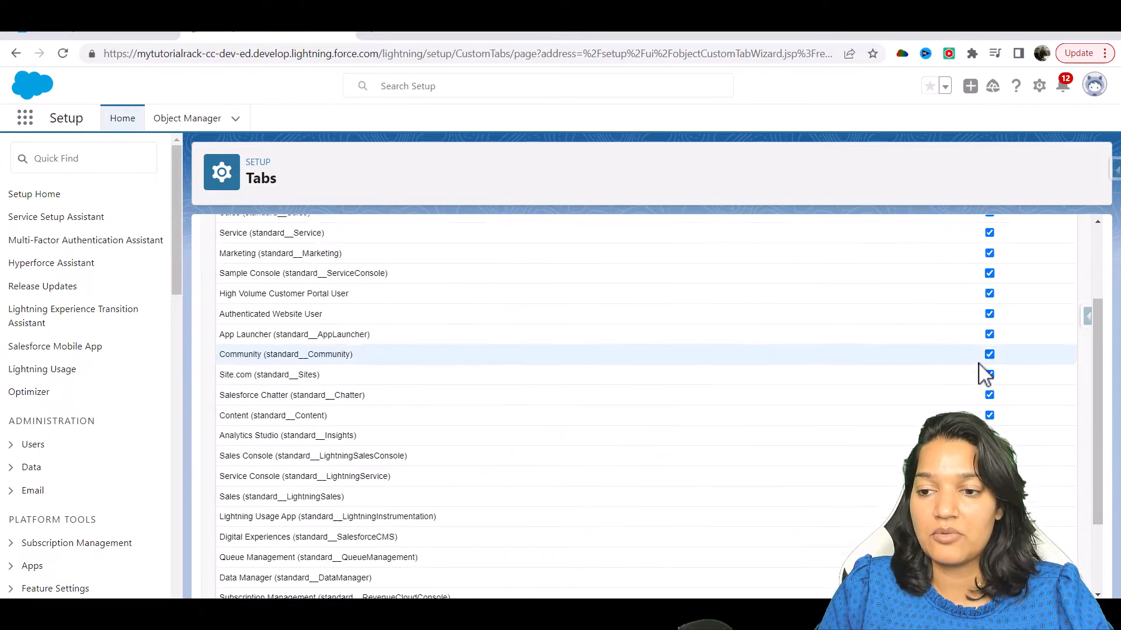
pyautogui.scroll(-3)
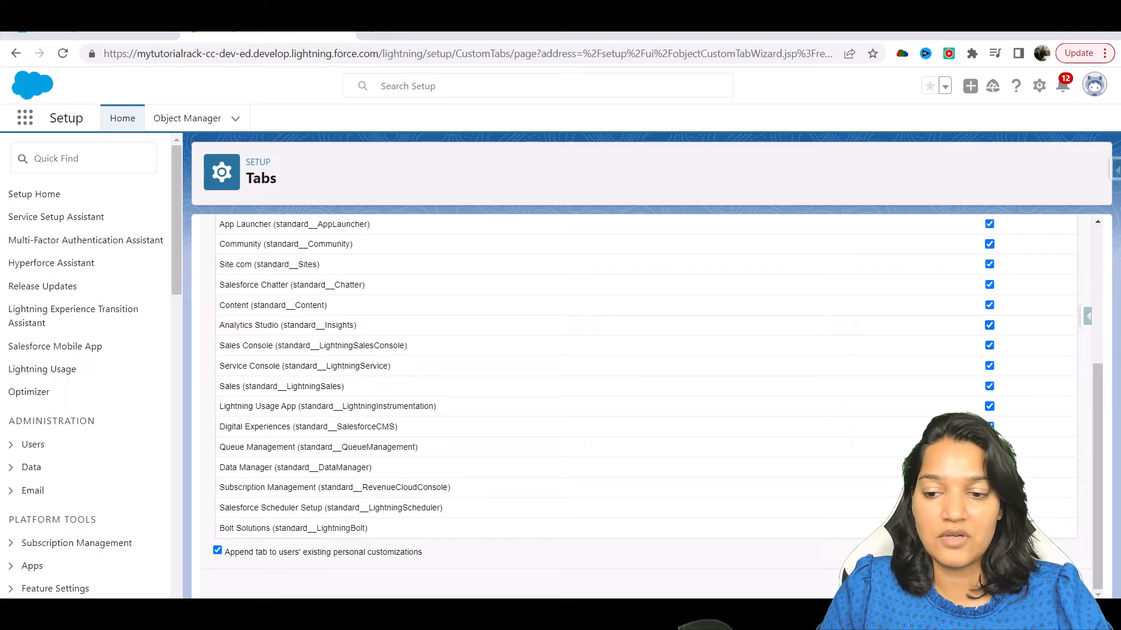
pyautogui.click(186, 118)
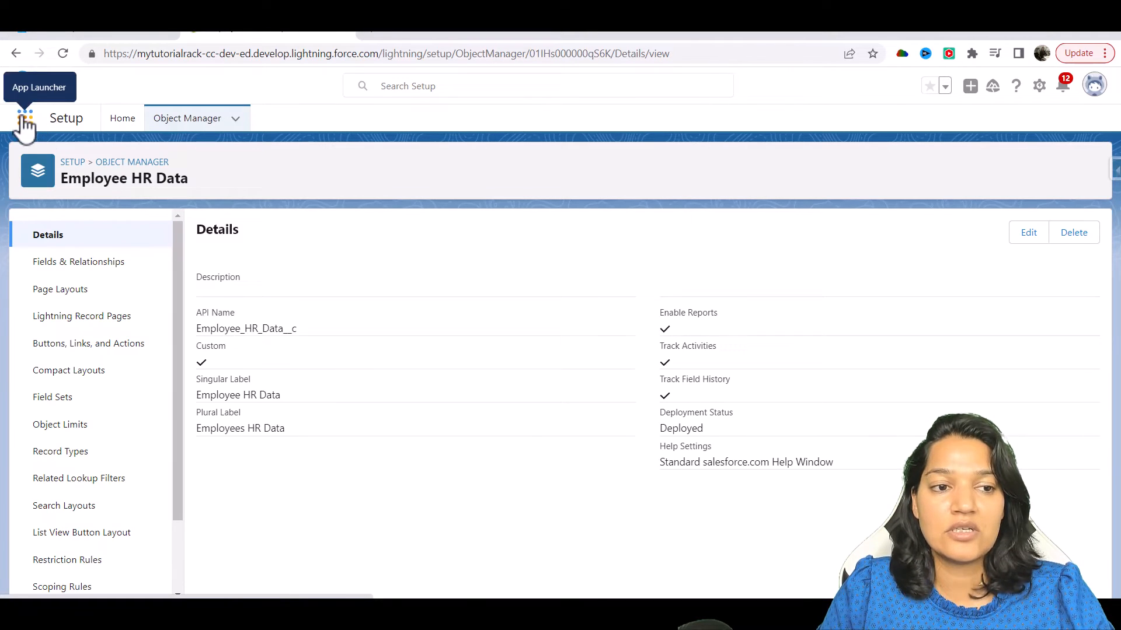
pyautogui.moveTo(417, 180)
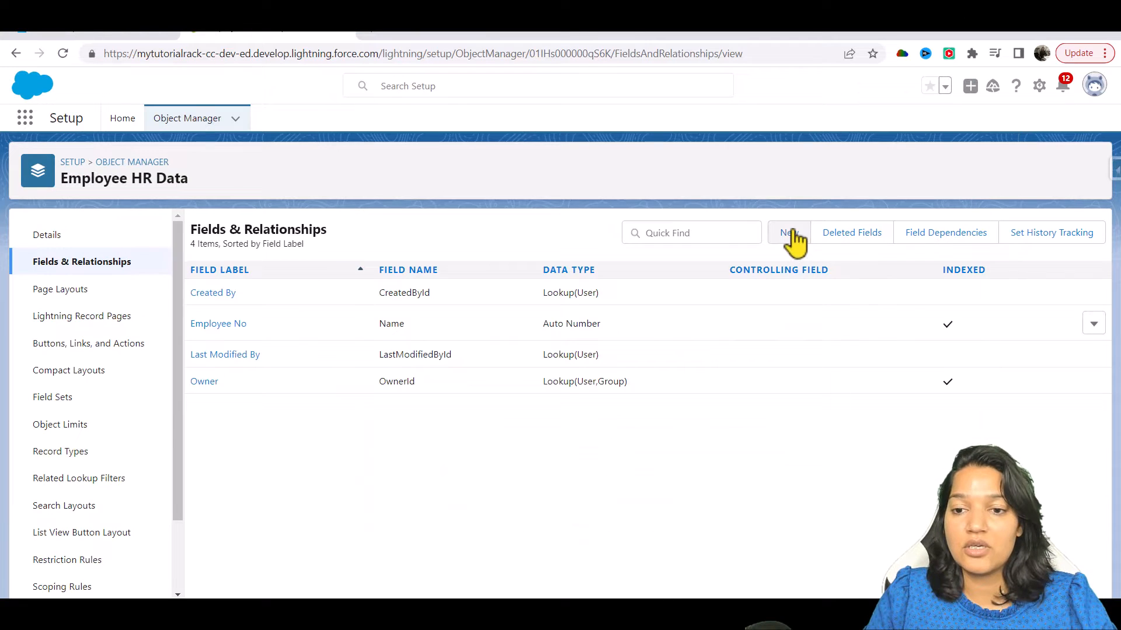
# Create a First Name text field with length 50, visible to all profiles
pyautogui.click(788, 232)
pyautogui.write('First Name')
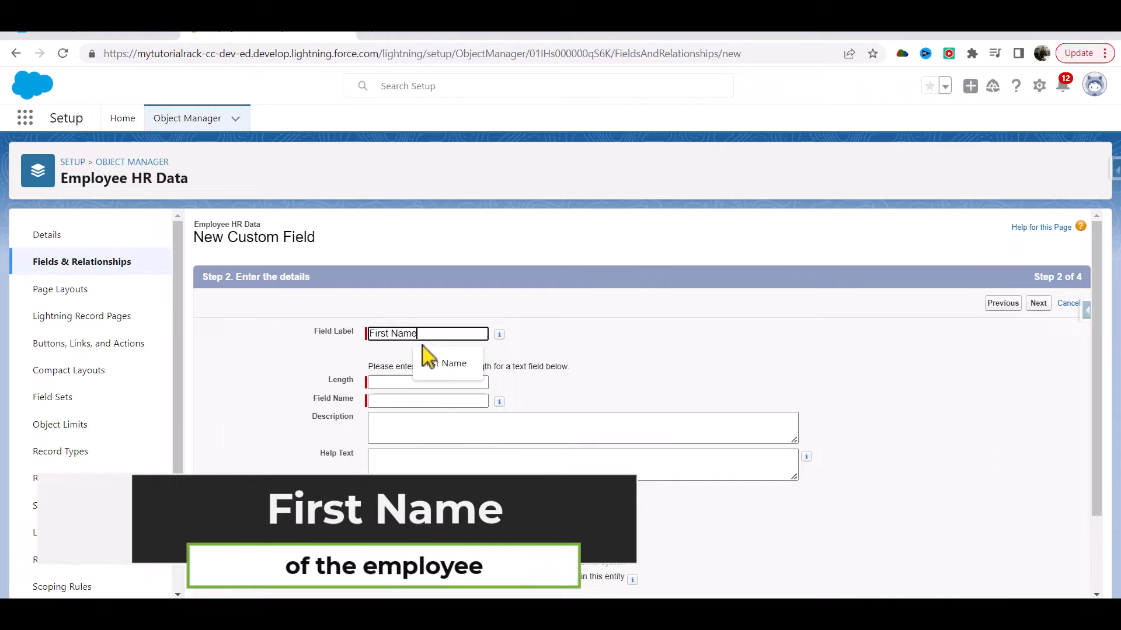
pyautogui.click(426, 382)
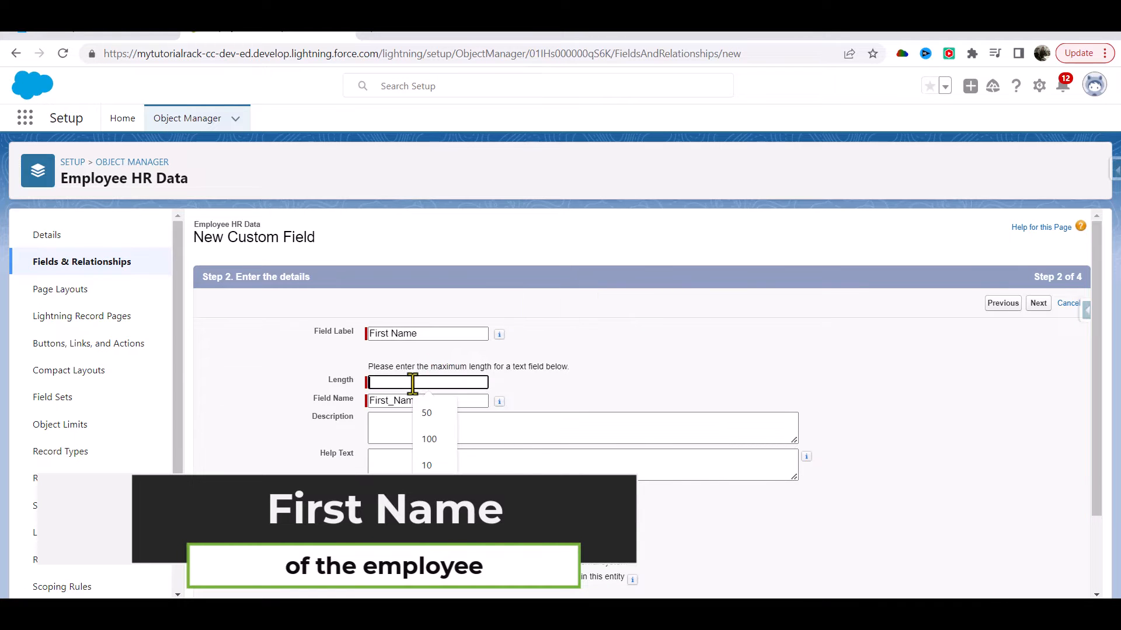
pyautogui.click(426, 414)
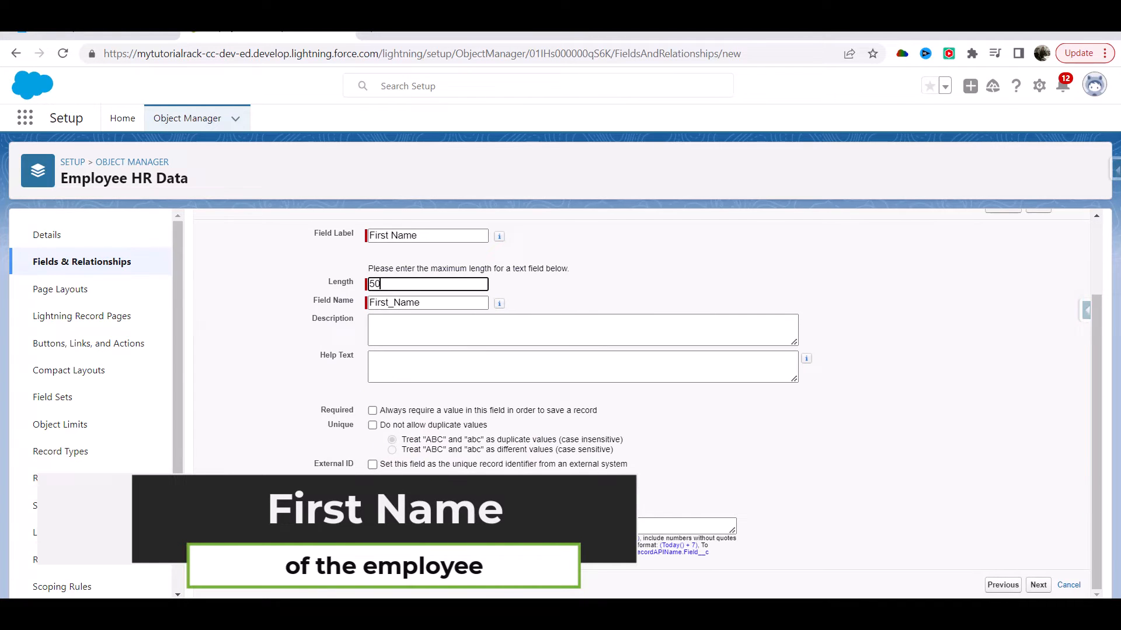
pyautogui.click(1037, 585)
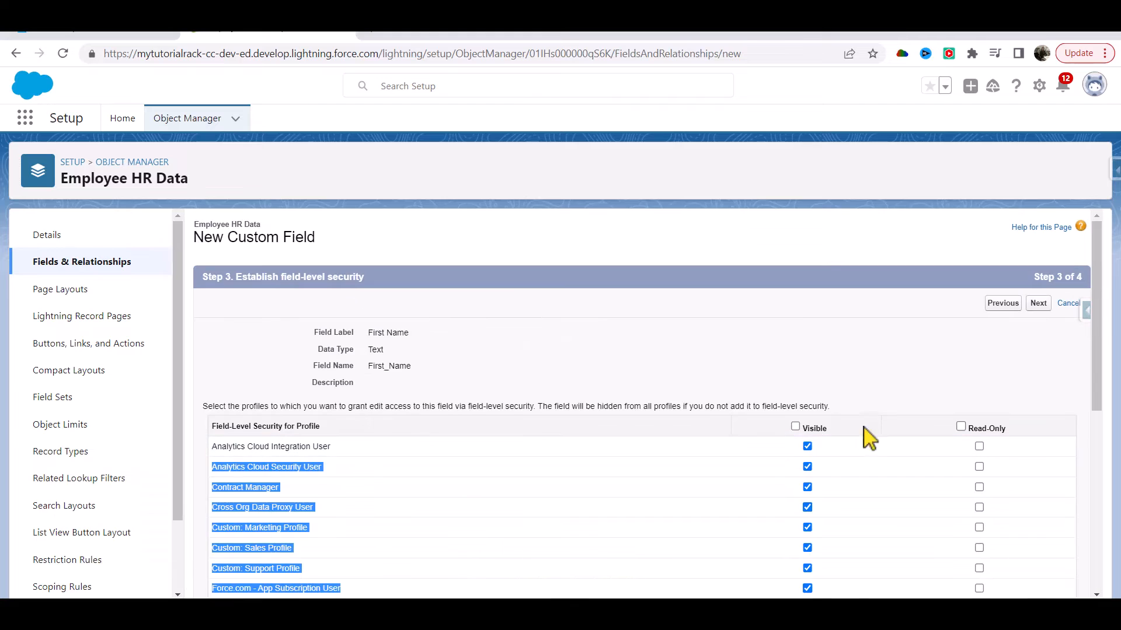
pyautogui.click(795, 428)
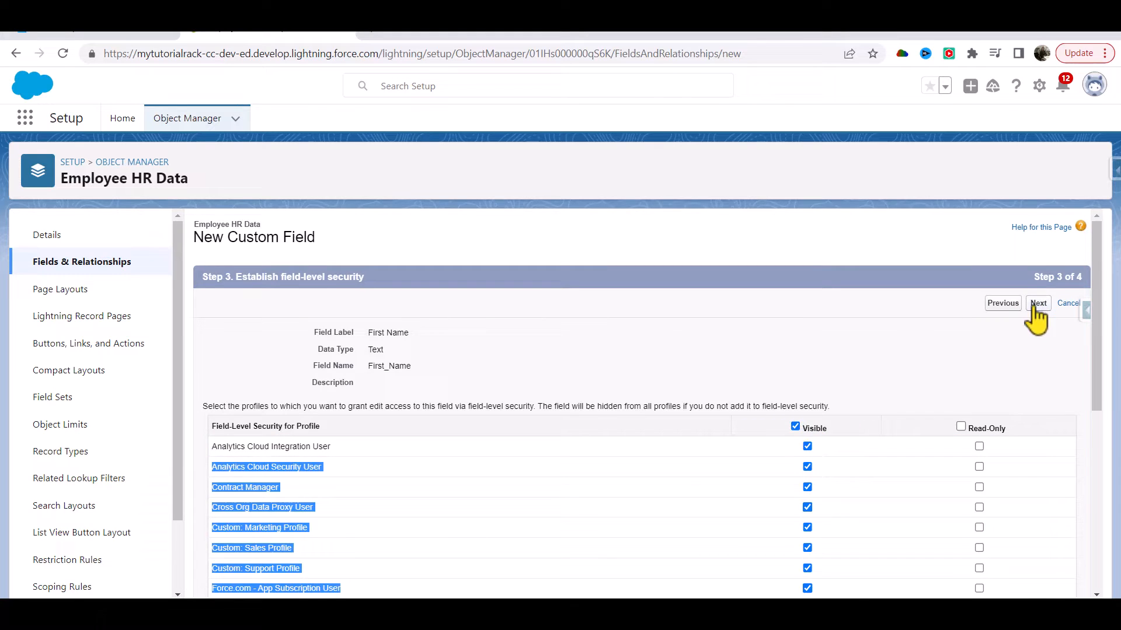
pyautogui.click(1038, 302)
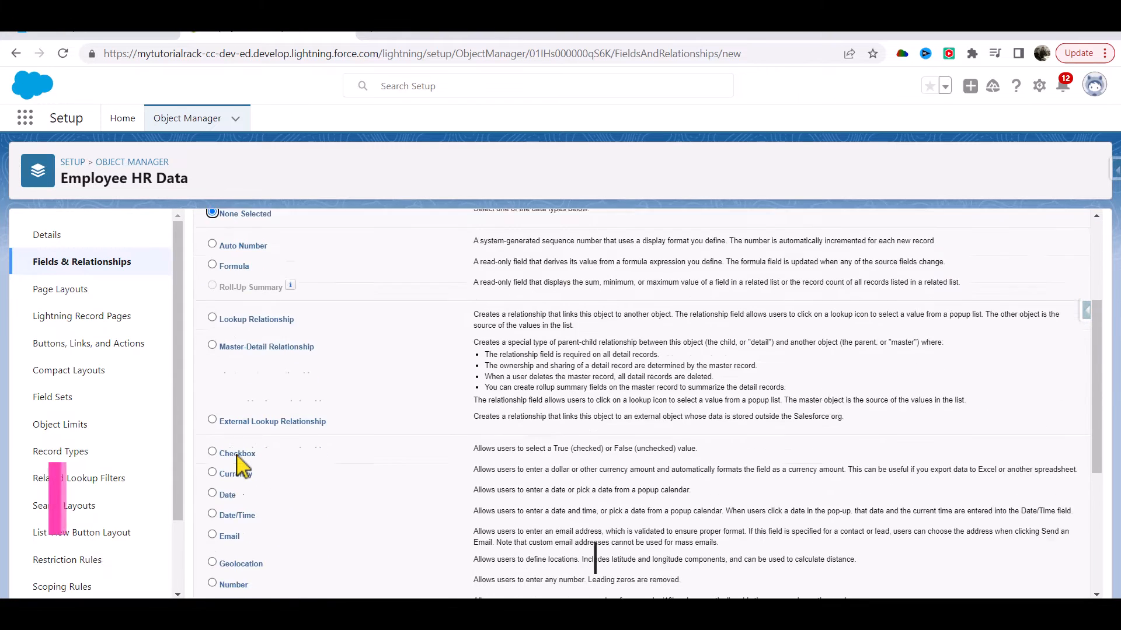
# Create a Last Name text field with length 50 through the wizard
pyautogui.scroll(-3)
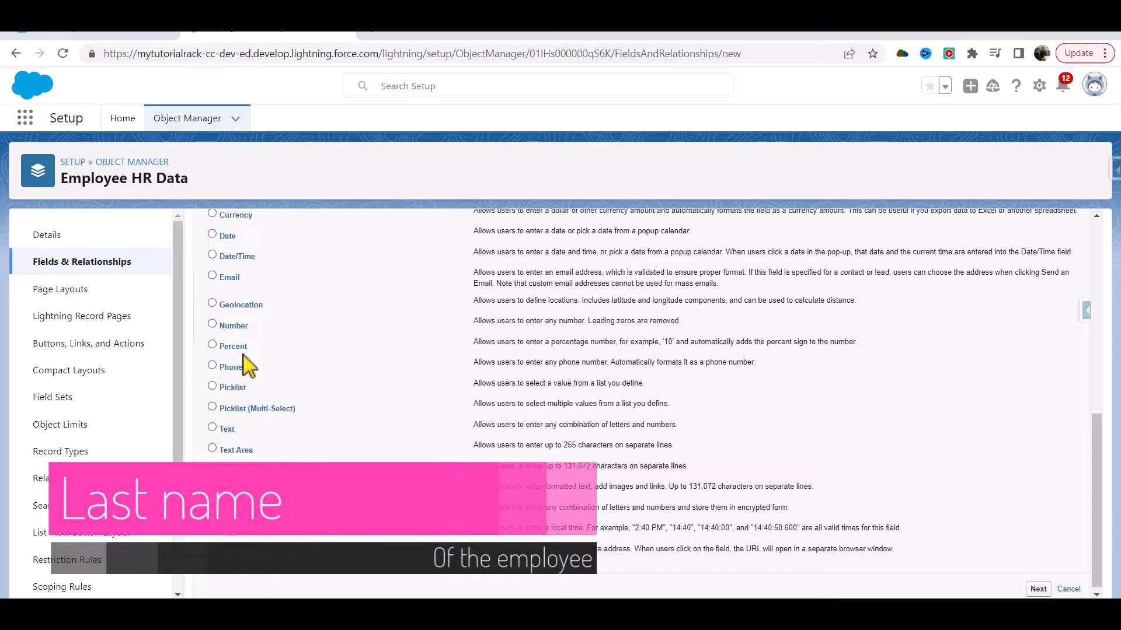
pyautogui.click(213, 424)
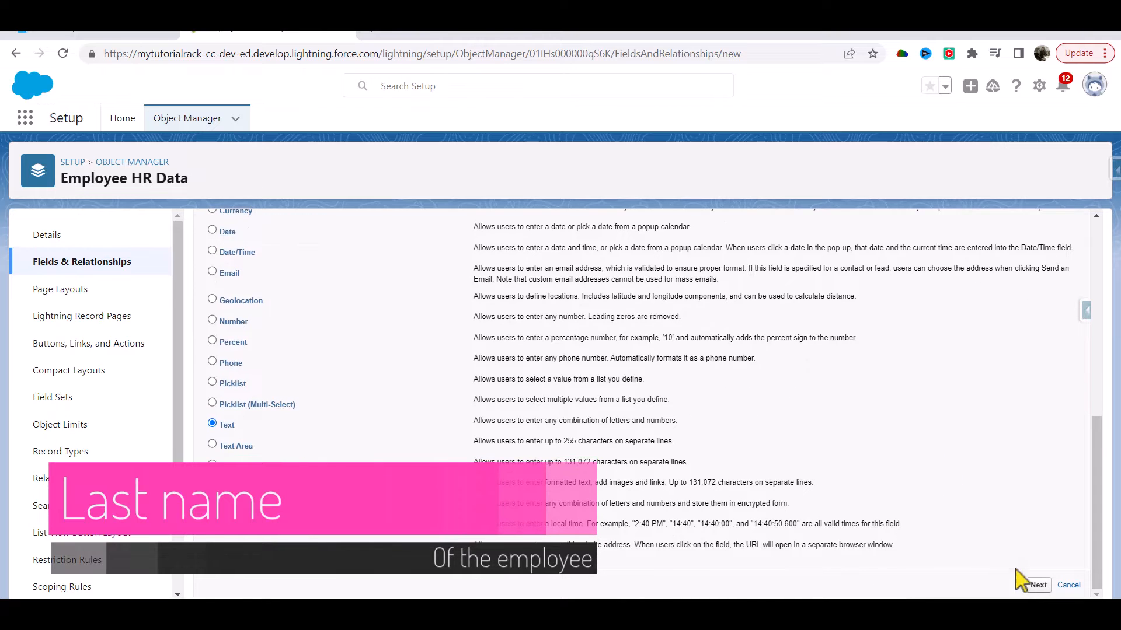
pyautogui.click(1037, 585)
pyautogui.write('Last Name')
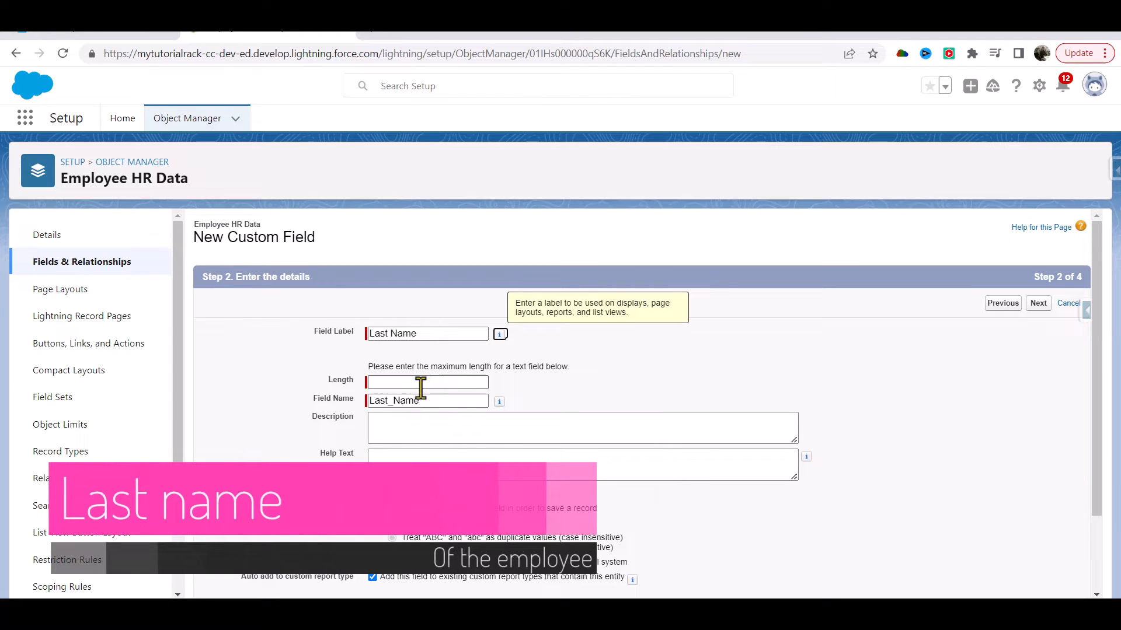
pyautogui.write('50')
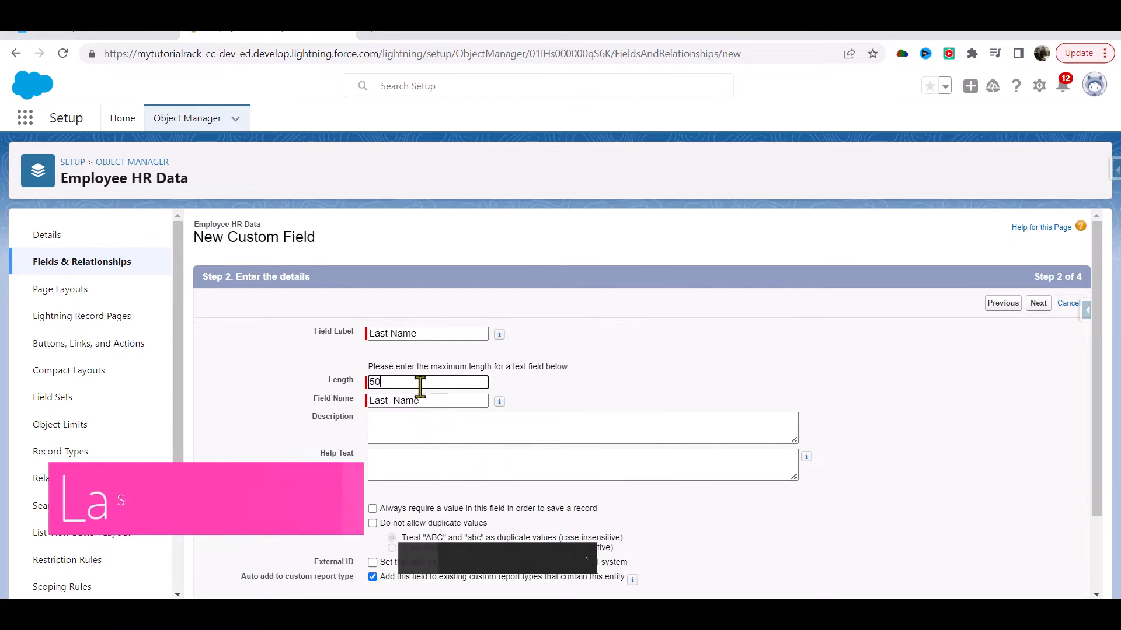
pyautogui.scroll(-3)
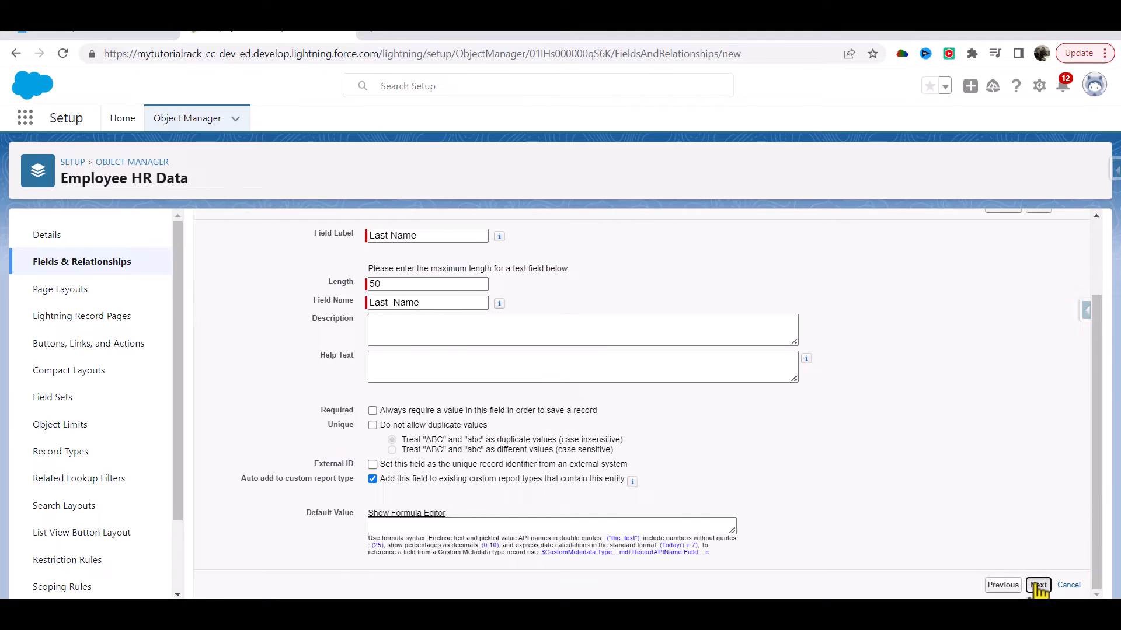
pyautogui.click(1038, 585)
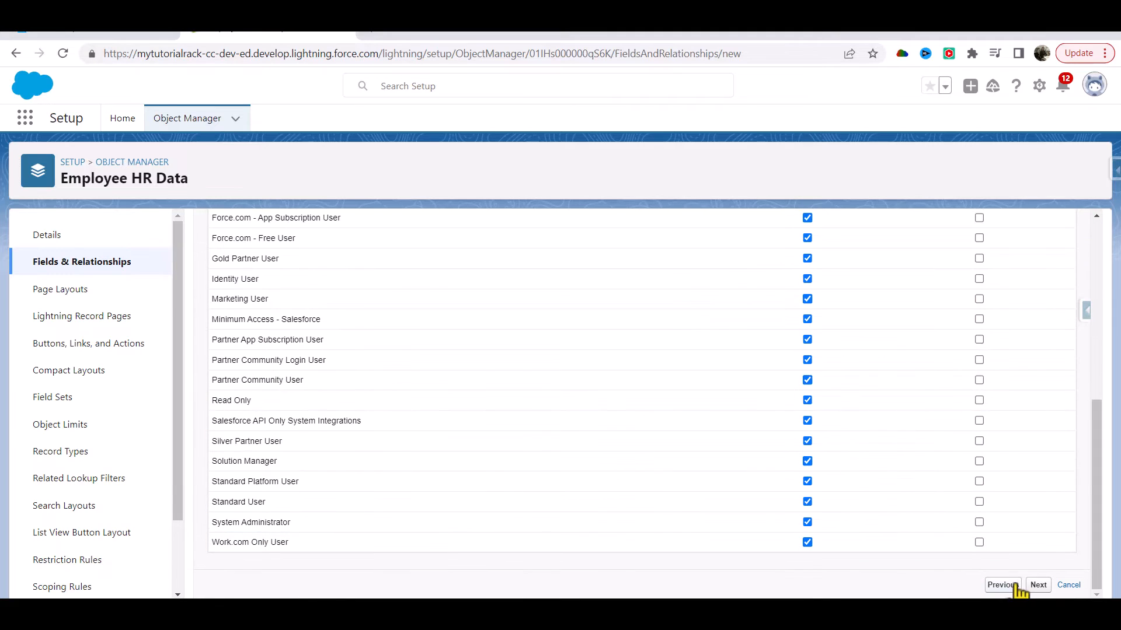
pyautogui.click(1037, 585)
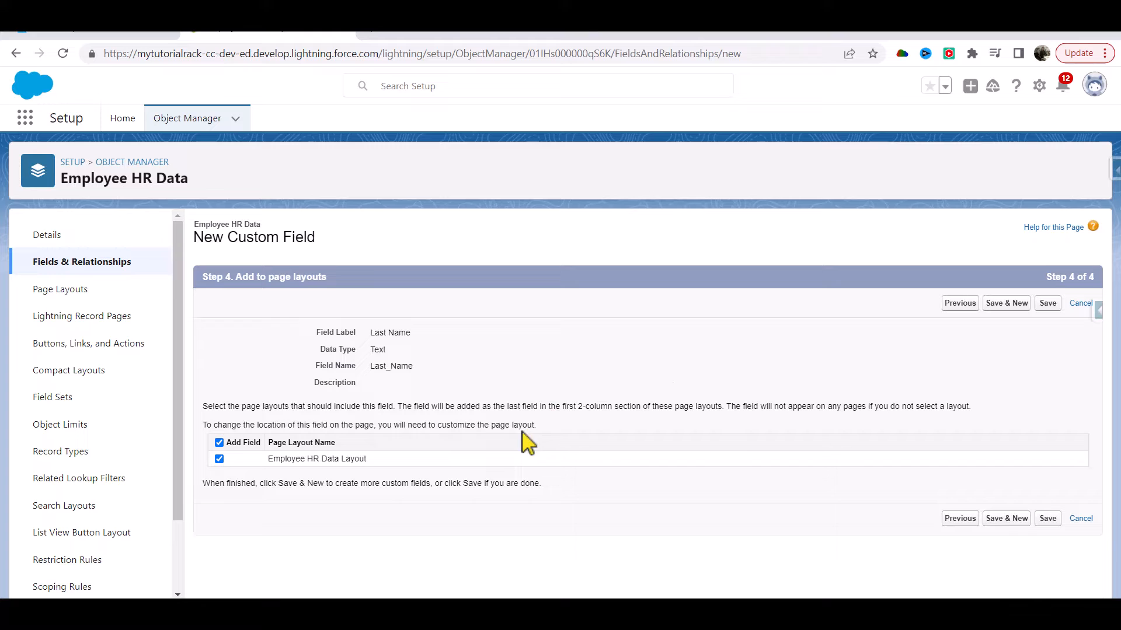
pyautogui.click(1046, 302)
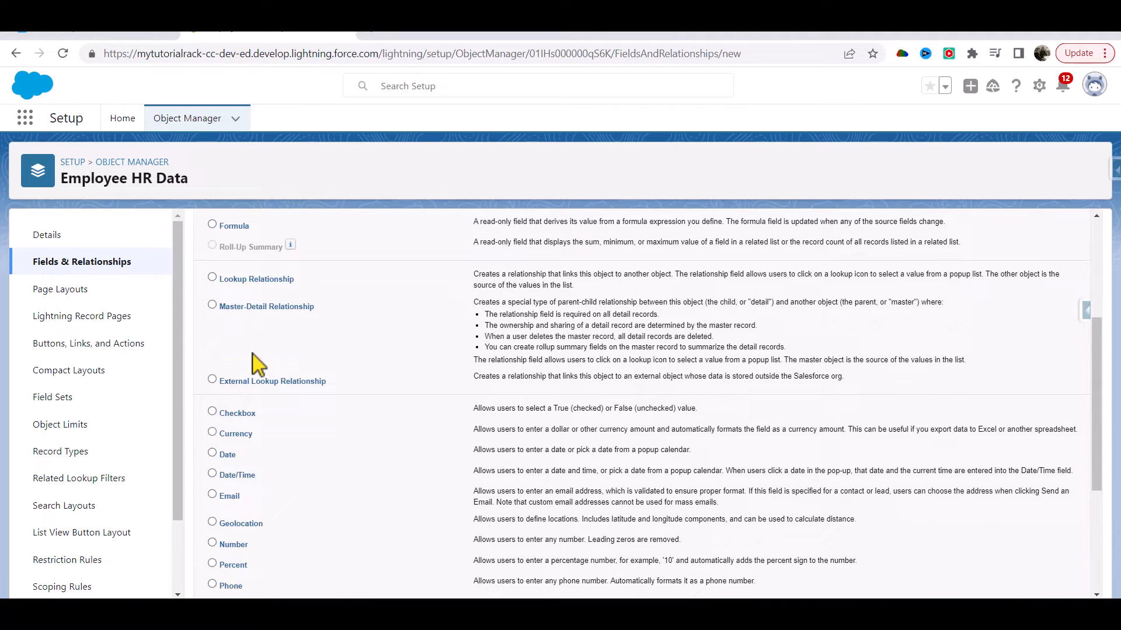
pyautogui.moveTo(257, 368)
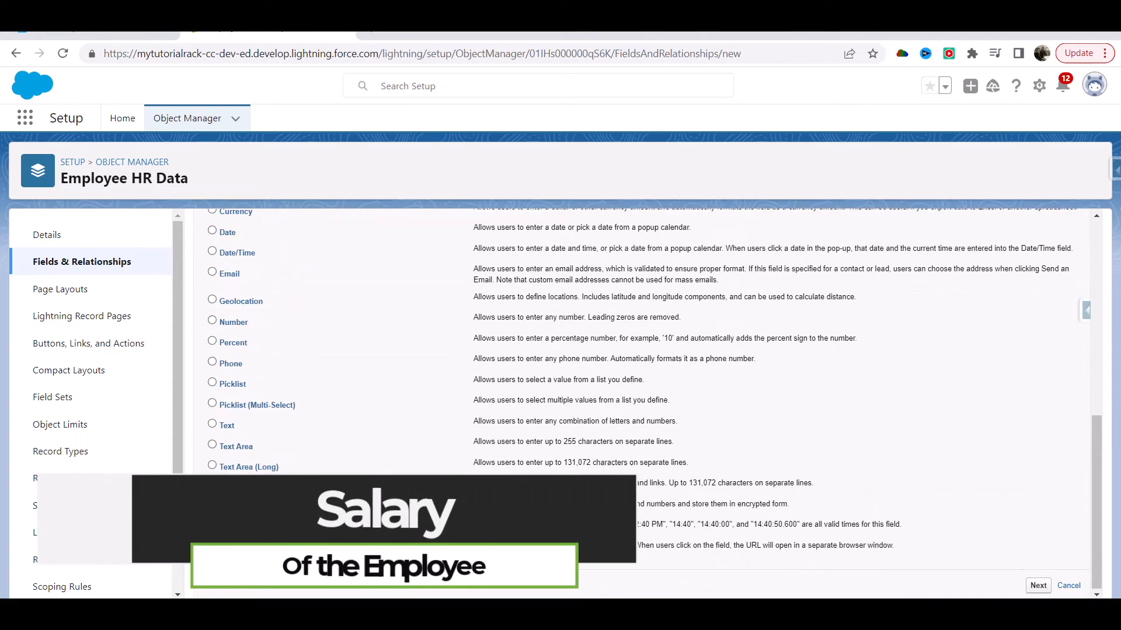
# Create a Salary currency field with length 10 through the wizard
pyautogui.scroll(3)
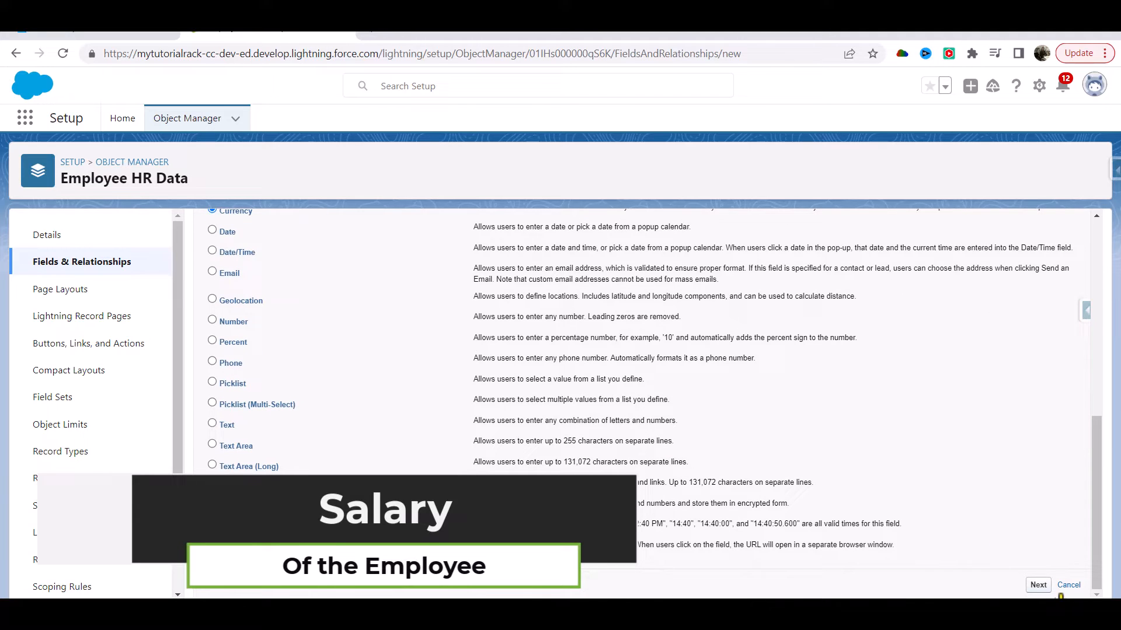
pyautogui.click(1037, 584)
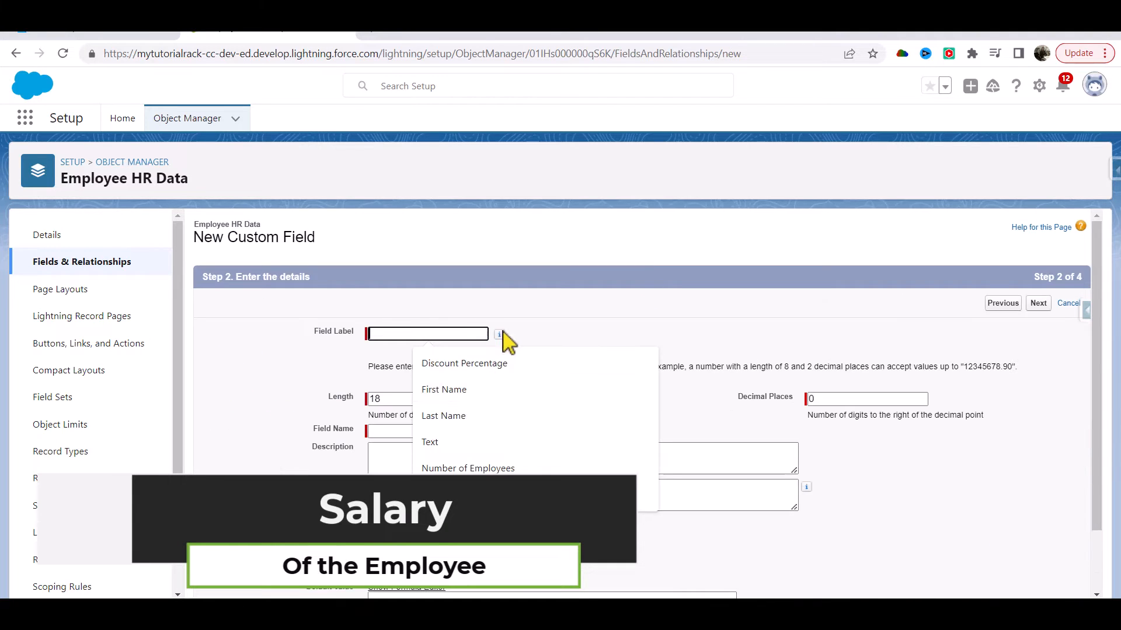
pyautogui.write('Salar')
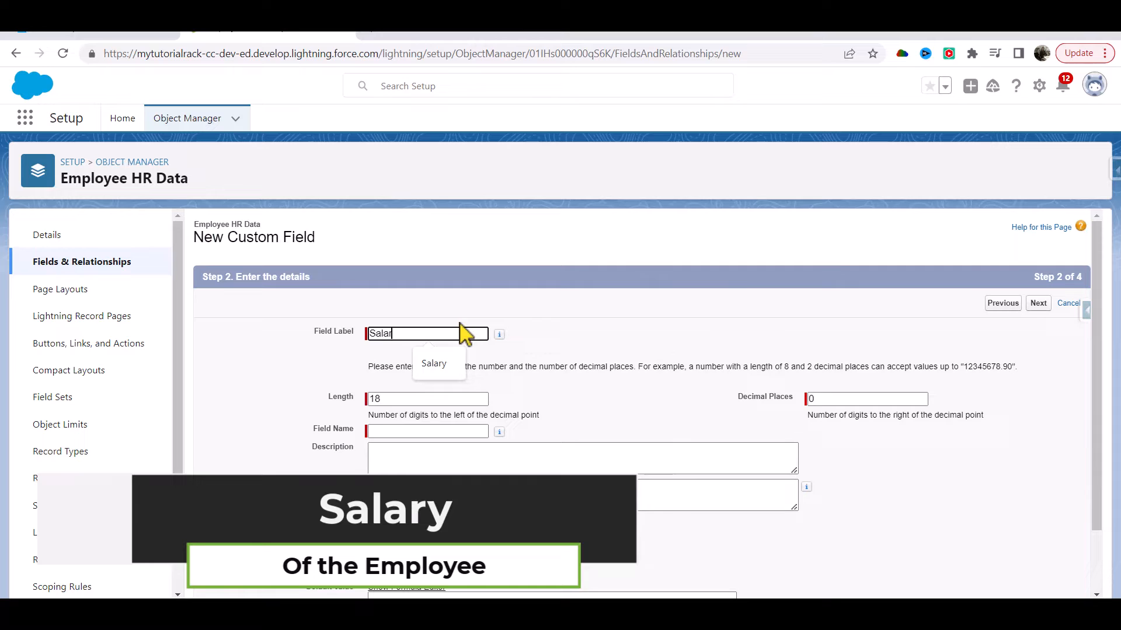
pyautogui.click(427, 398)
pyautogui.write('10')
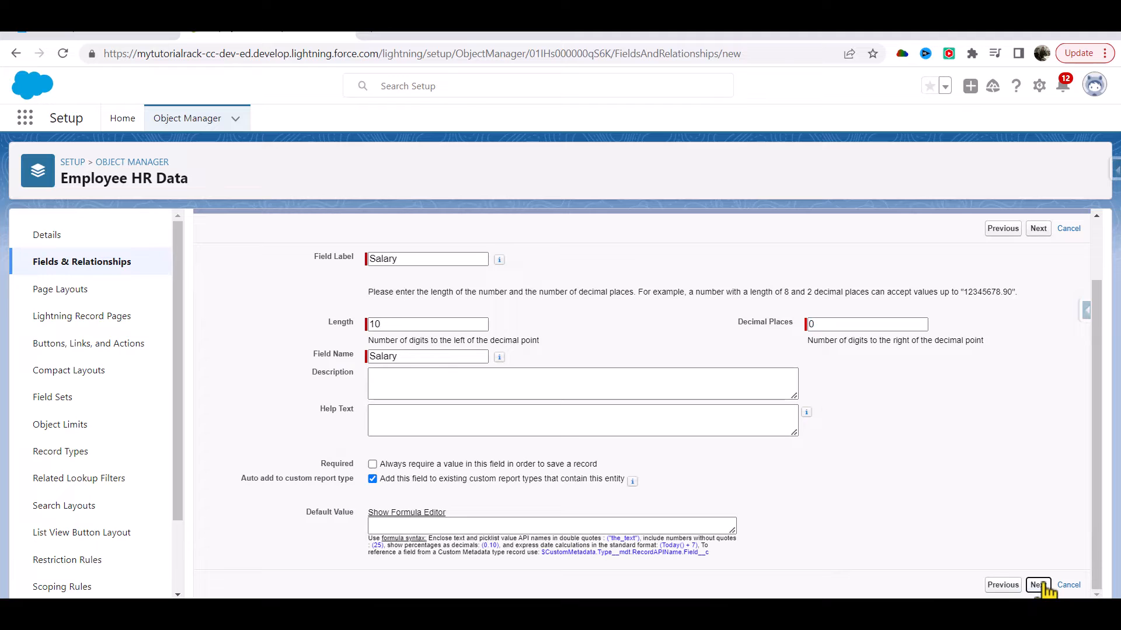
pyautogui.click(1037, 584)
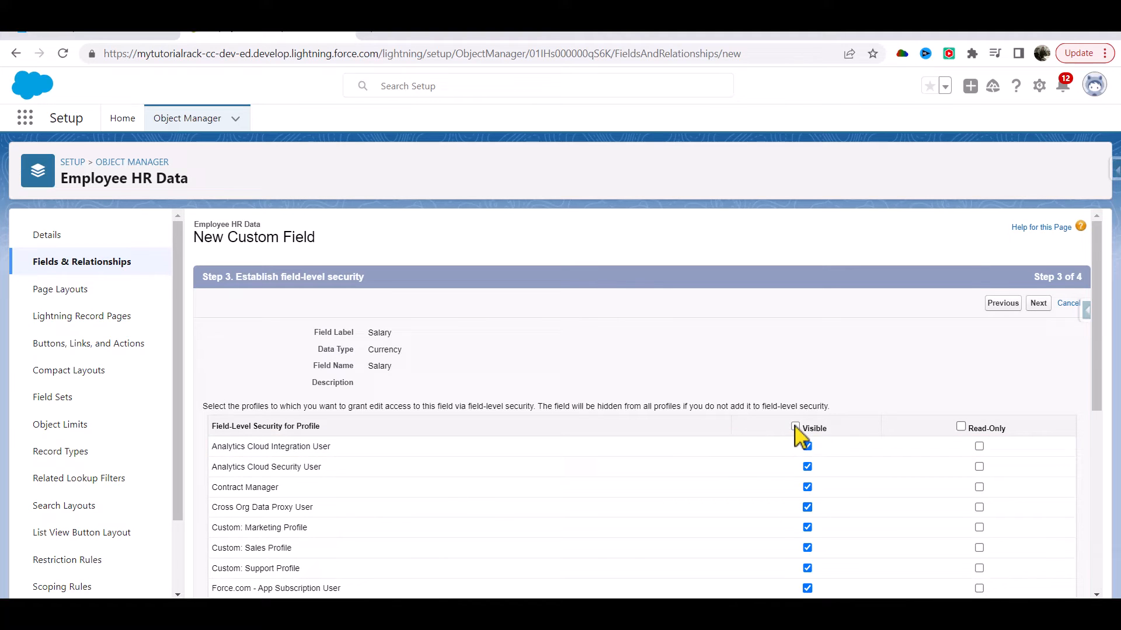
pyautogui.click(1037, 302)
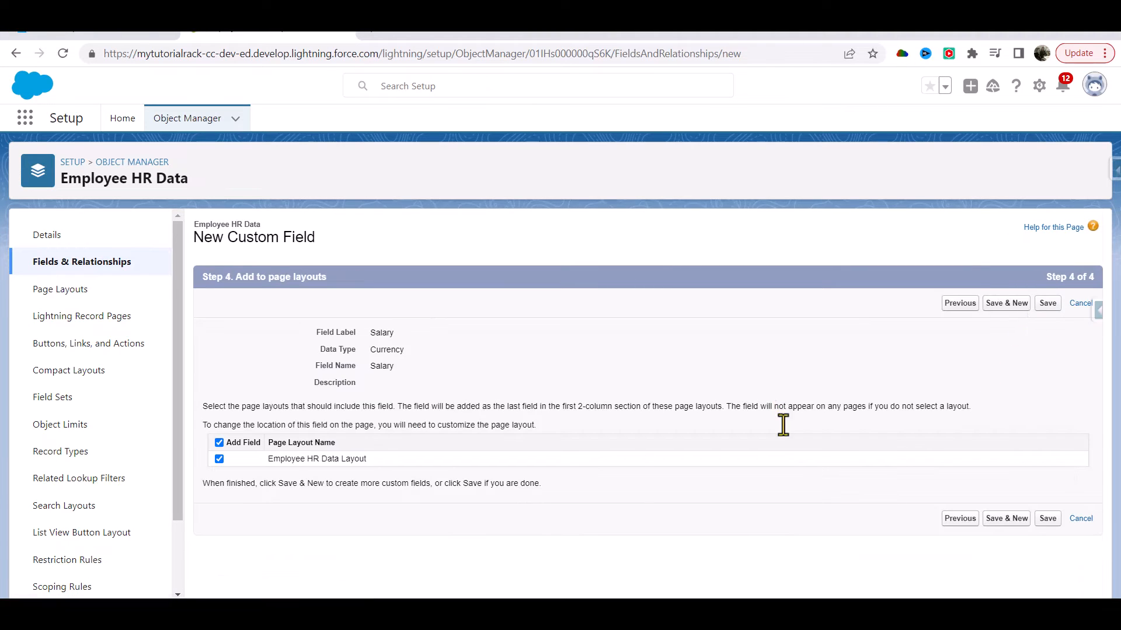
pyautogui.click(1047, 302)
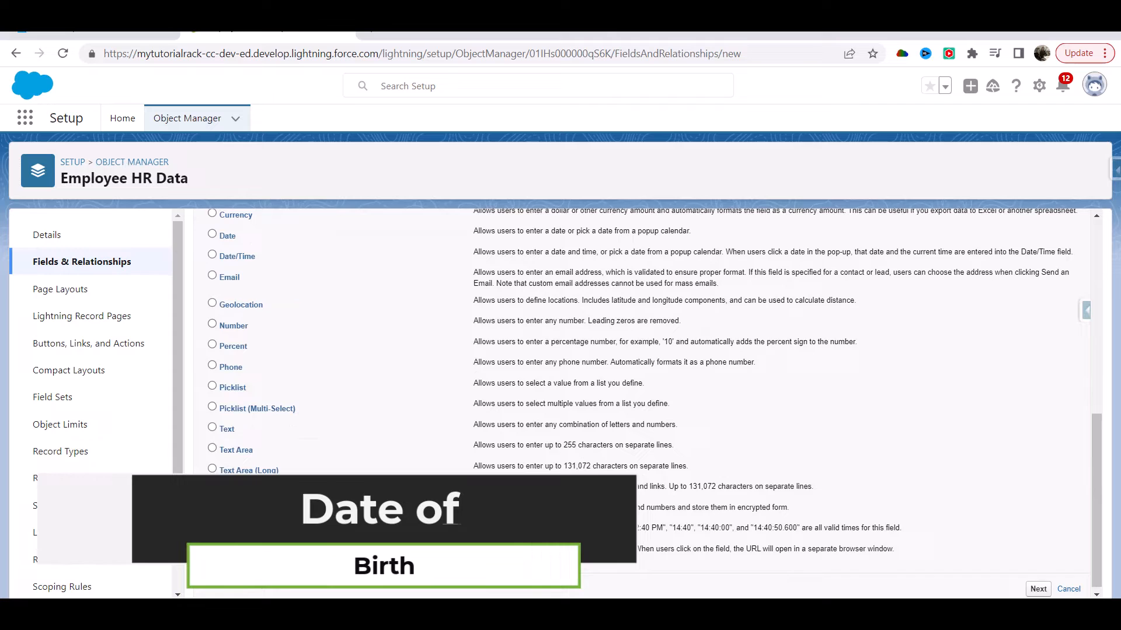
# Create and save a Date of Birth date field on the layout
pyautogui.click(212, 268)
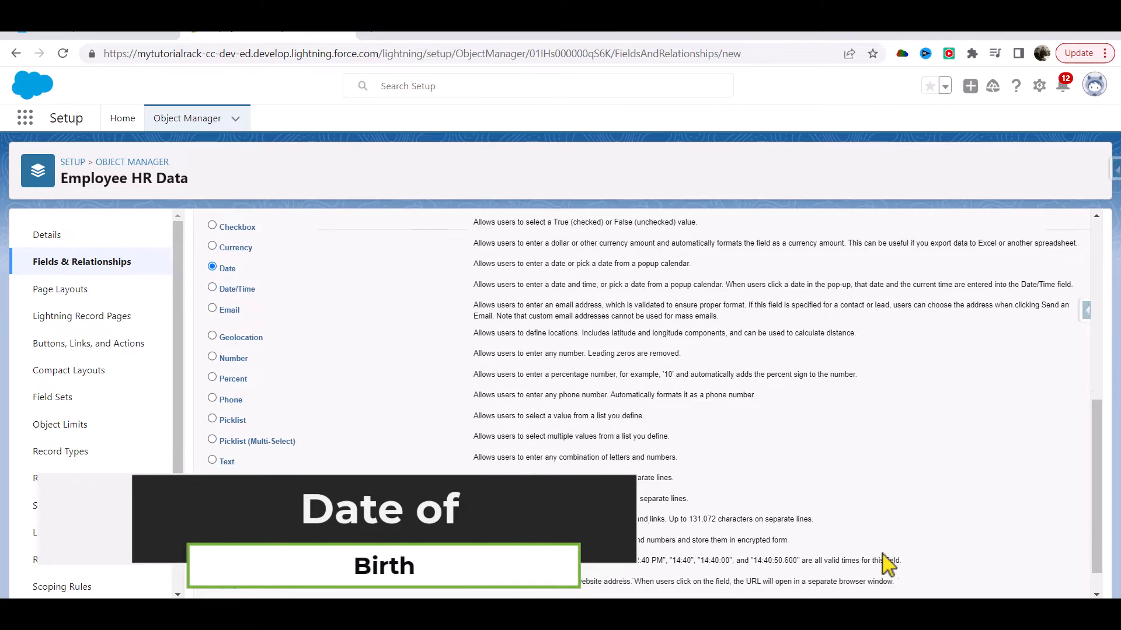
pyautogui.click(1037, 302)
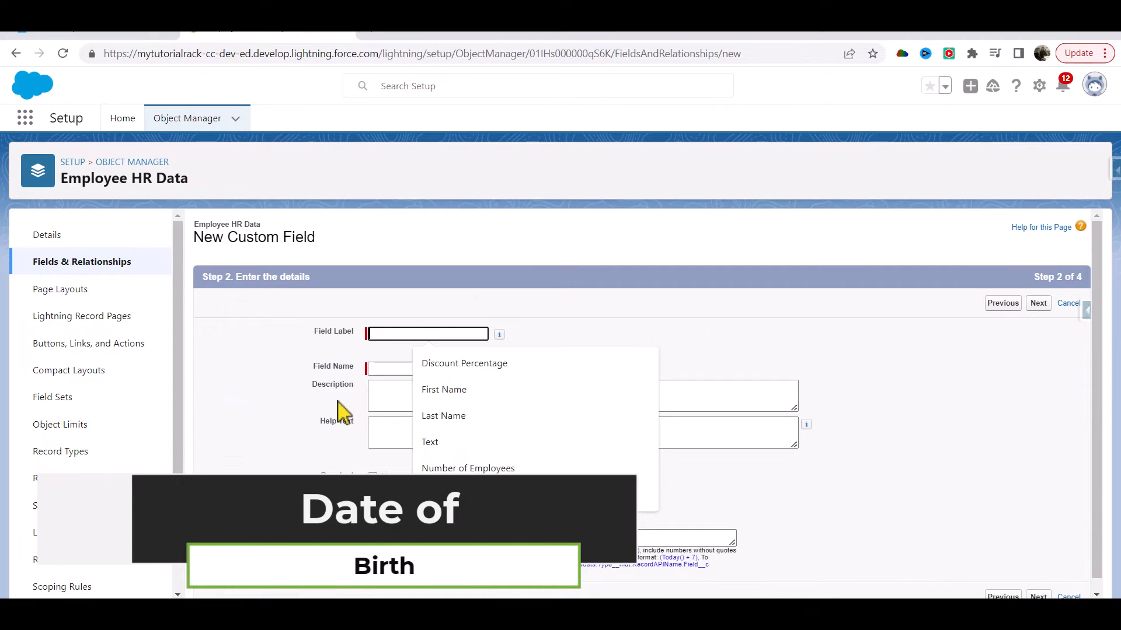
pyautogui.write('Date')
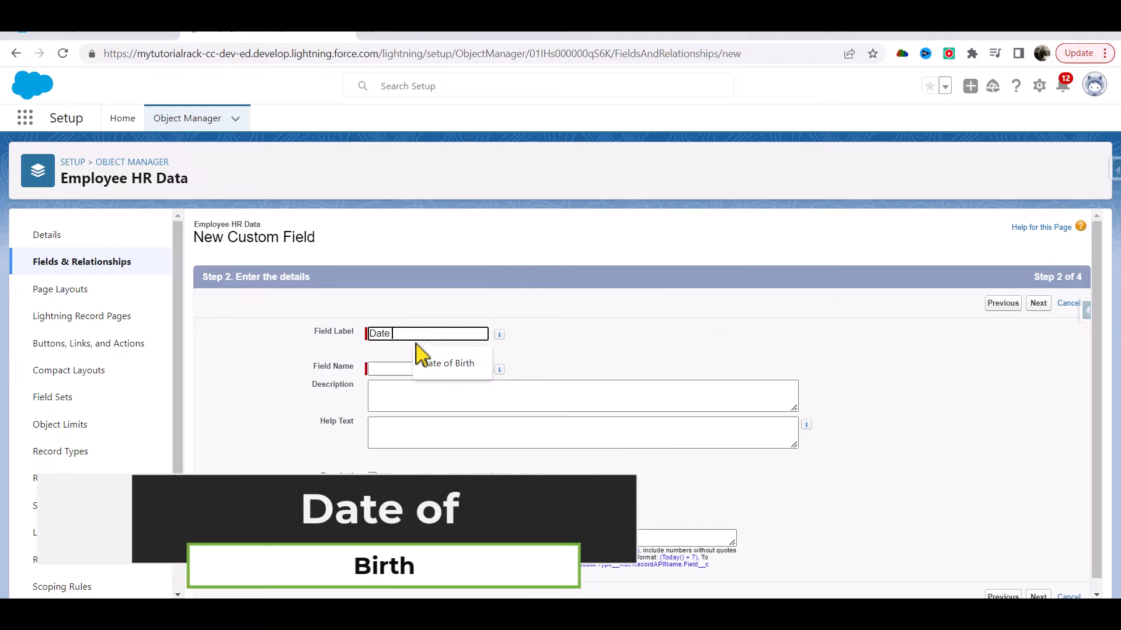
pyautogui.write('of Birth')
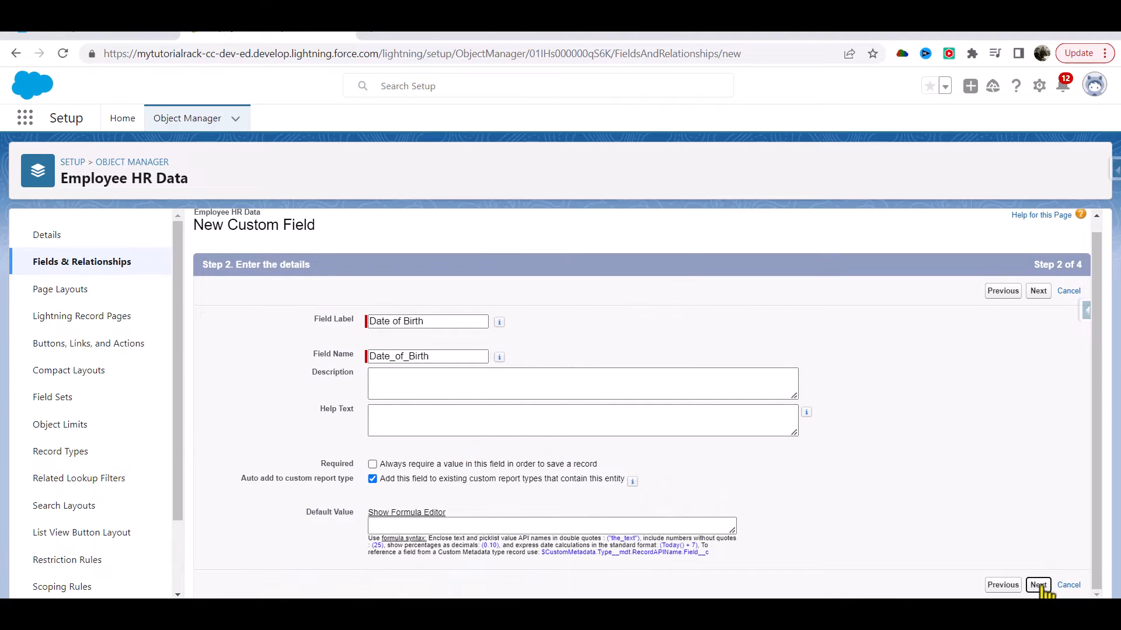
pyautogui.click(1037, 585)
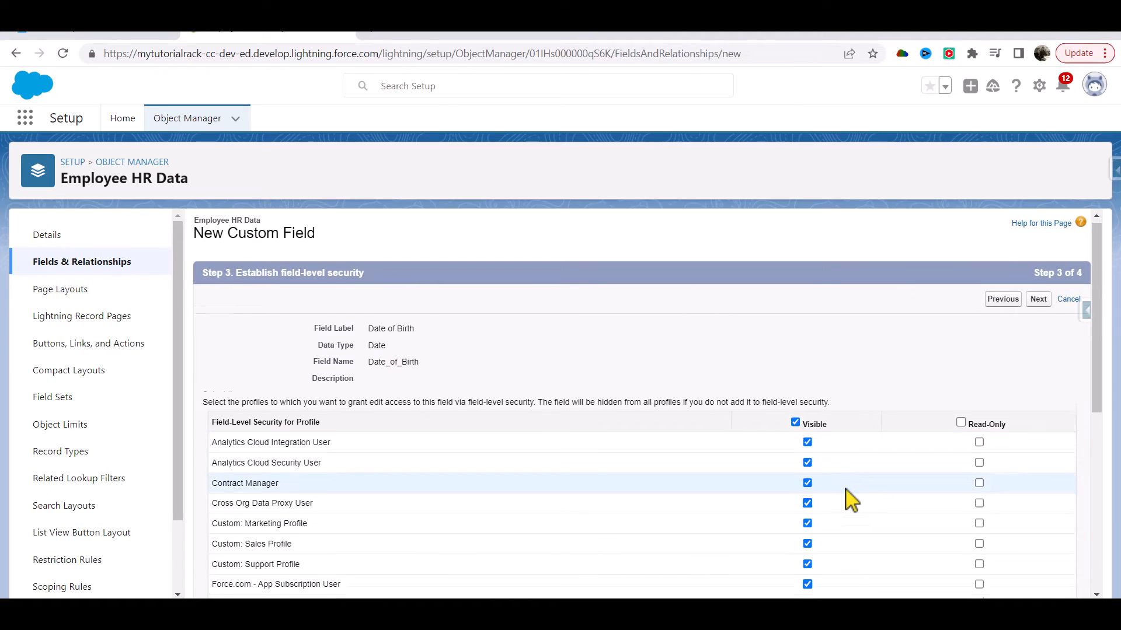
pyautogui.click(1037, 299)
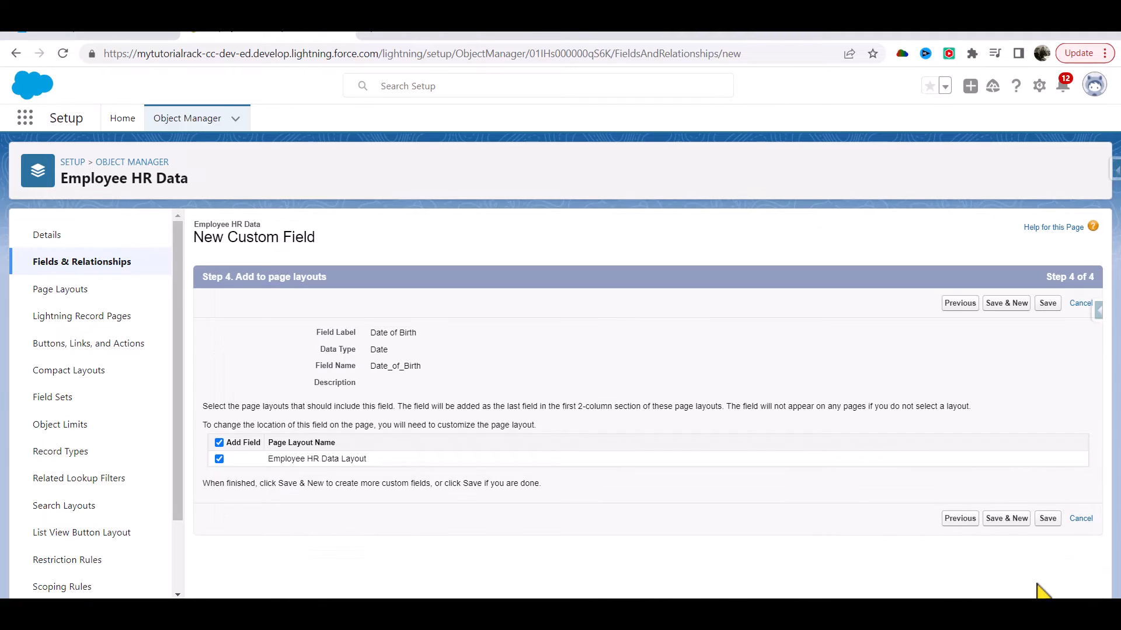
pyautogui.click(1047, 519)
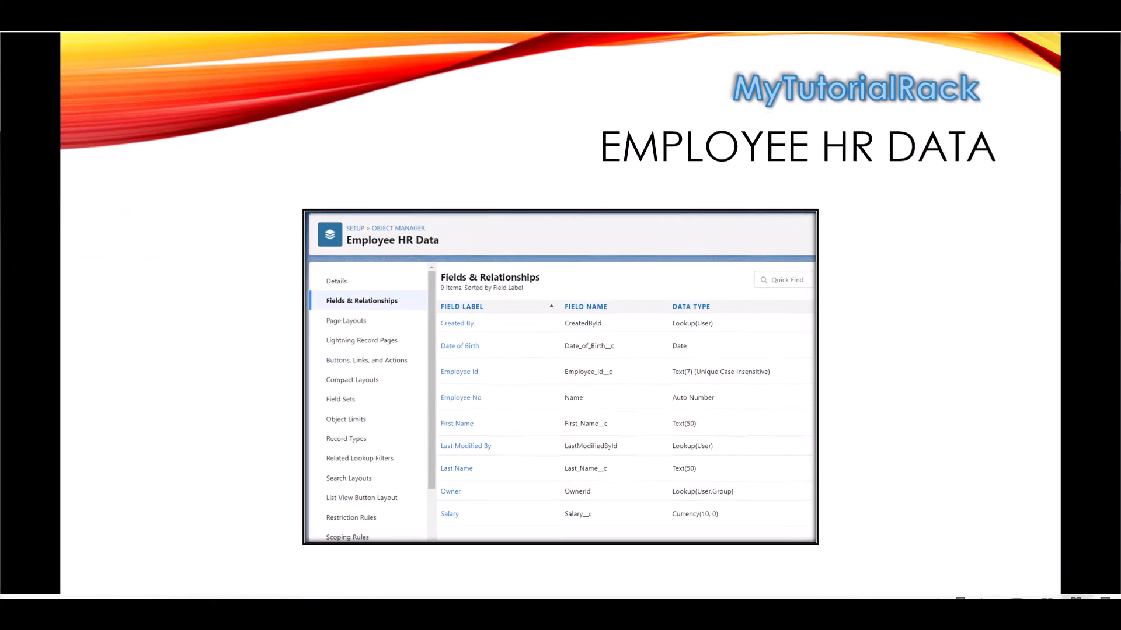
pyautogui.moveTo(474, 388)
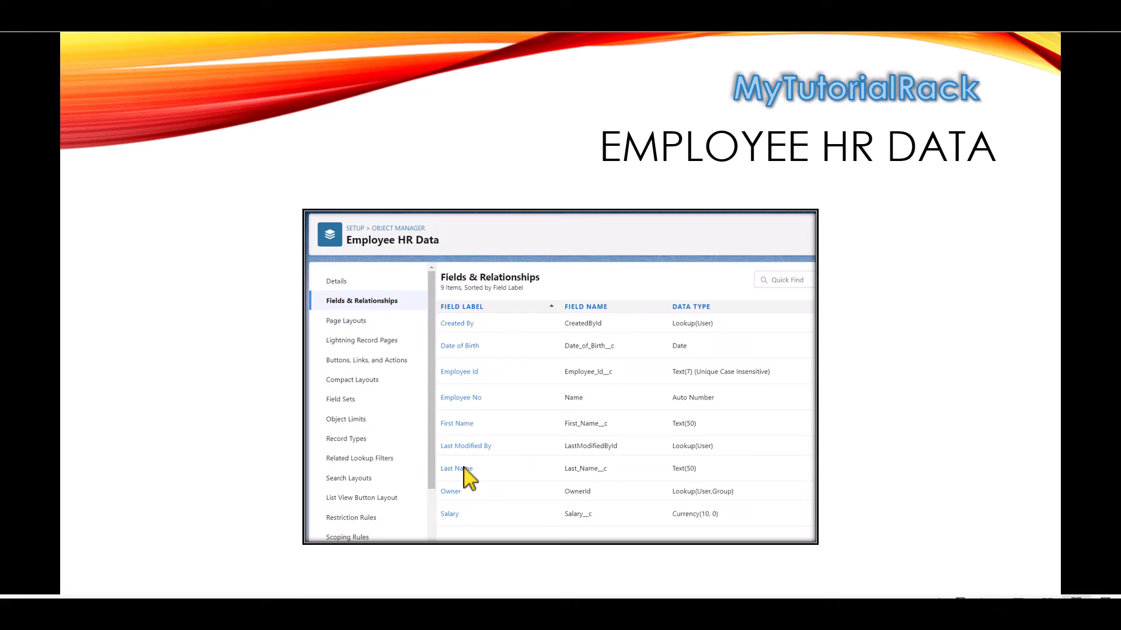
pyautogui.moveTo(472, 351)
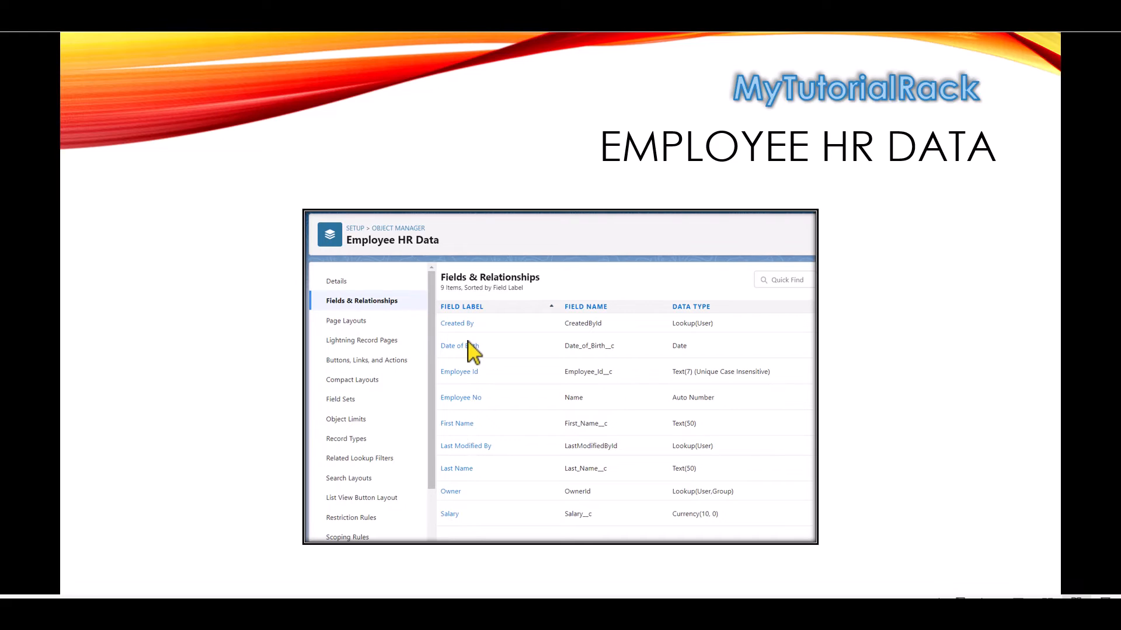
pyautogui.moveTo(471, 376)
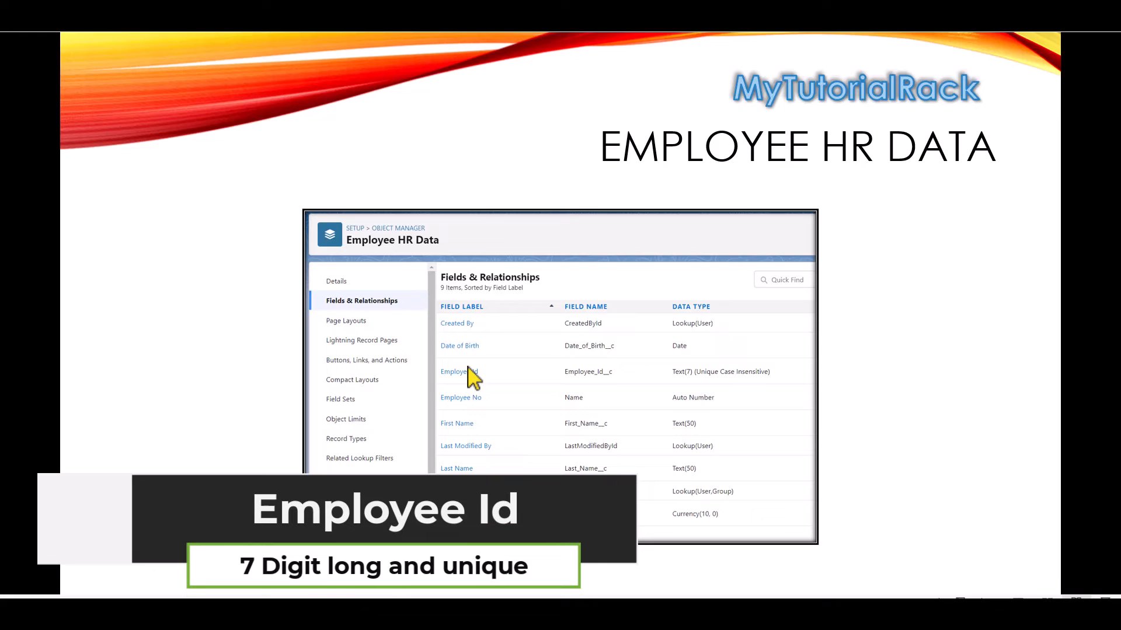
pyautogui.moveTo(472, 379)
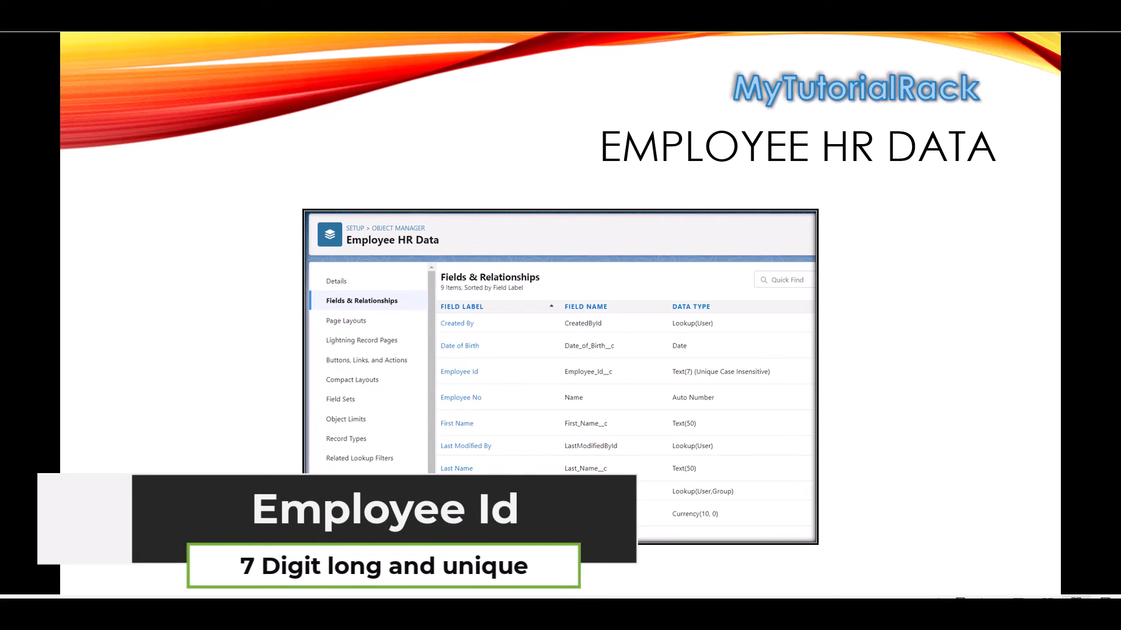
pyautogui.moveTo(751, 557)
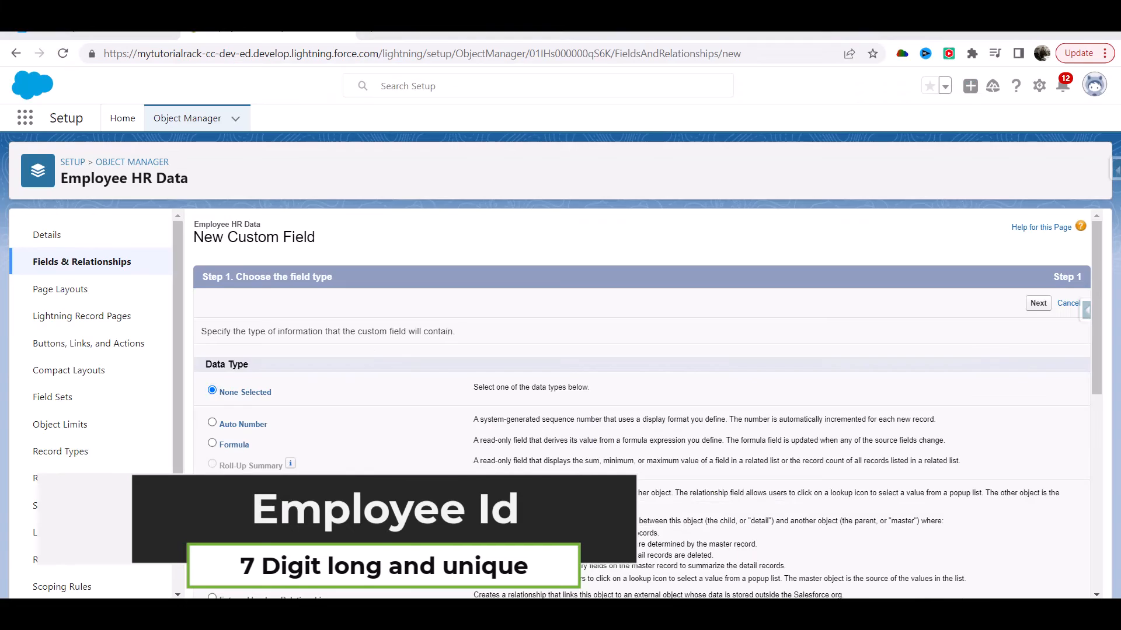
# Create and save an Employee ID text field with length 7
pyautogui.scroll(-3)
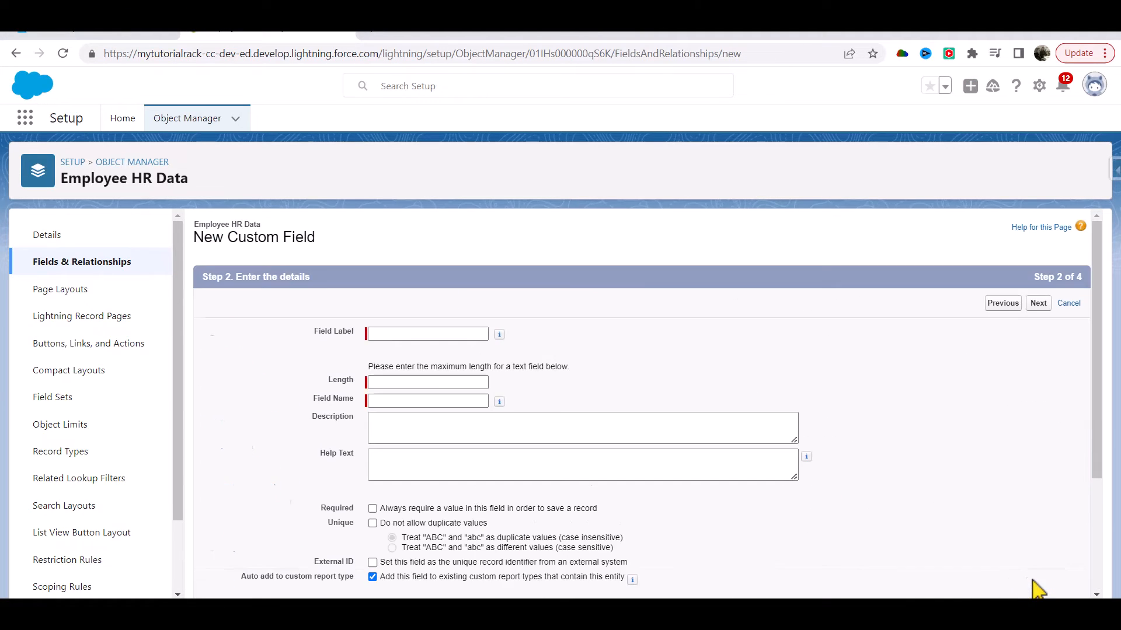
pyautogui.click(426, 334)
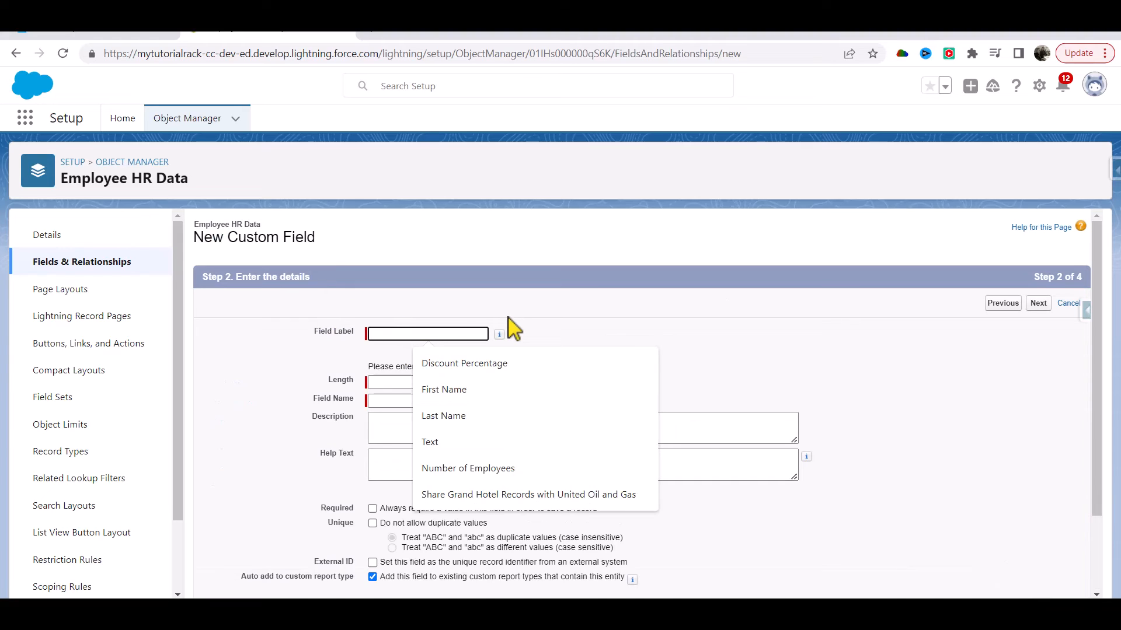
pyautogui.write('Employee I')
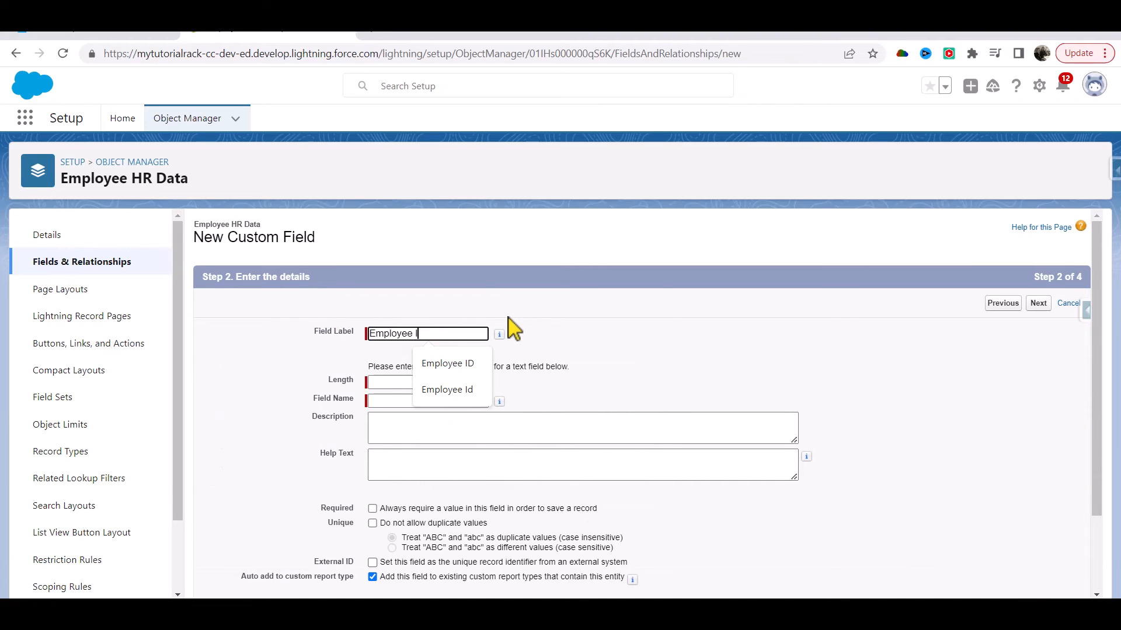
pyautogui.write('D')
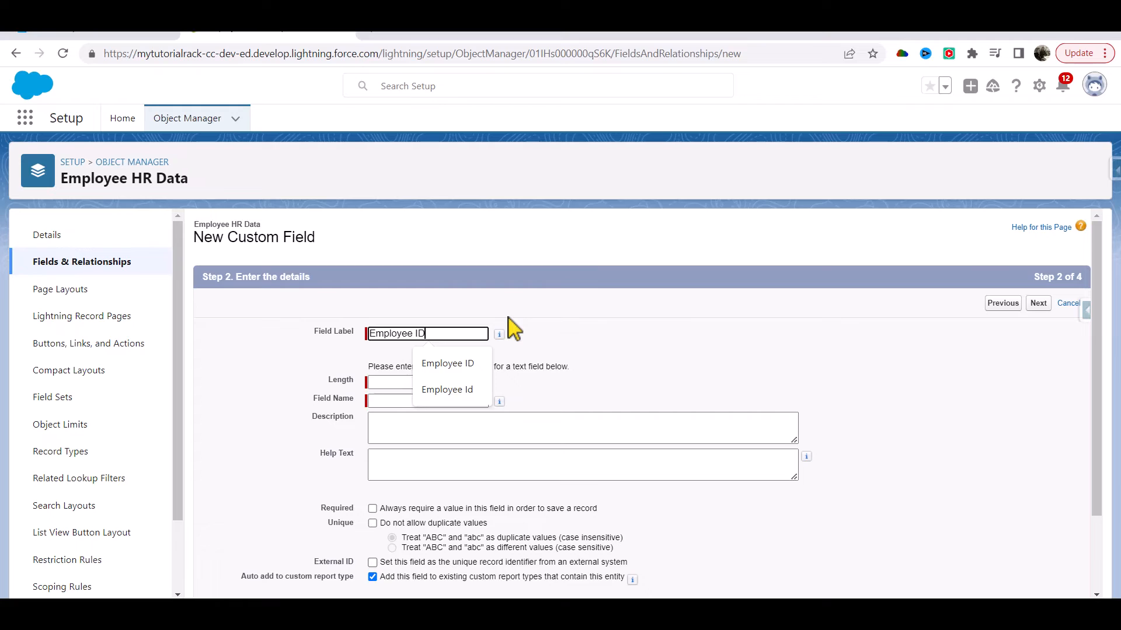
pyautogui.click(426, 381)
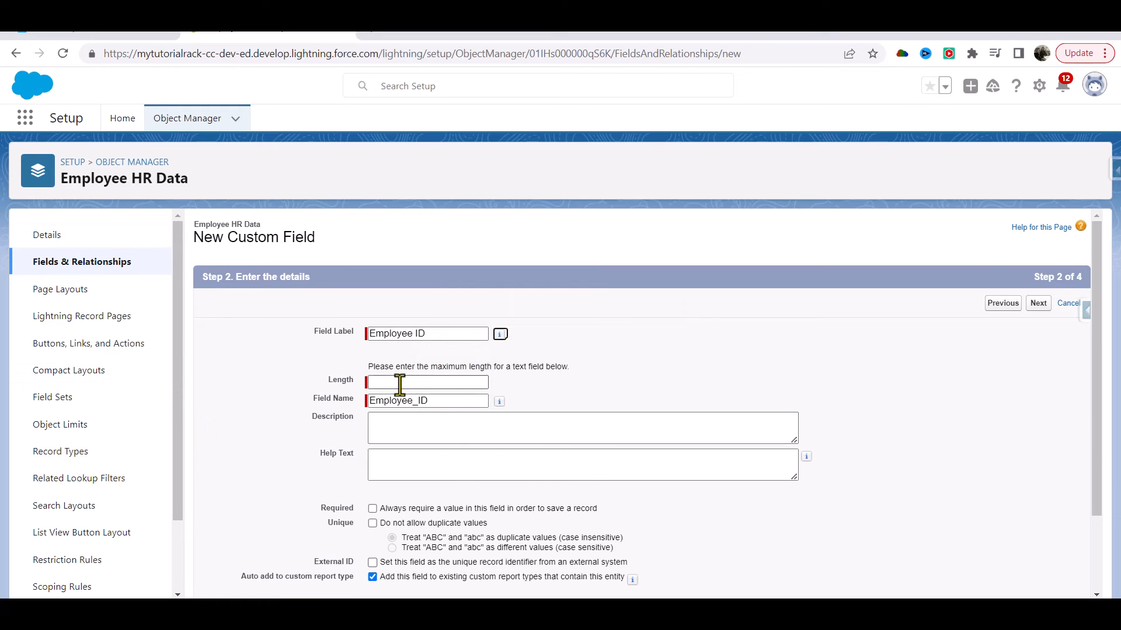
pyautogui.write('7')
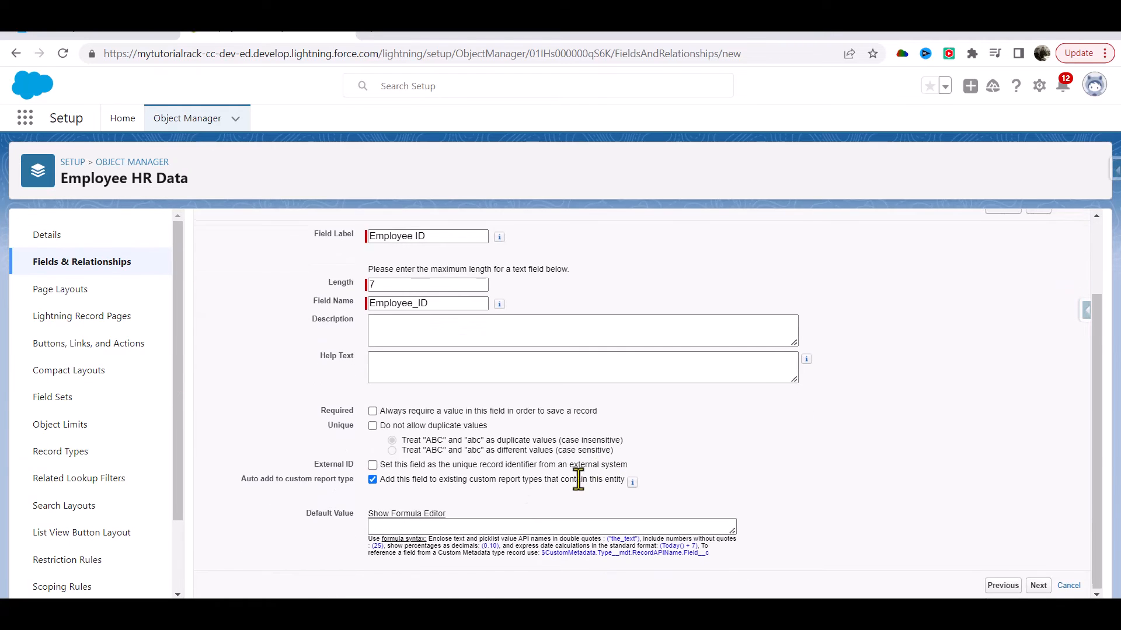
pyautogui.moveTo(958, 561)
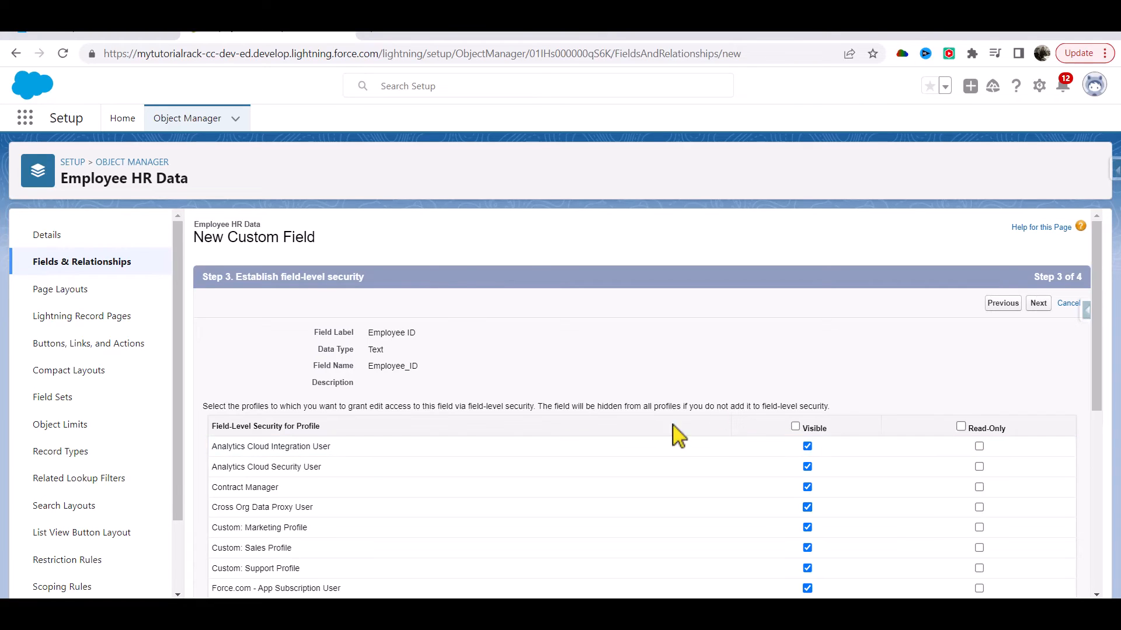
pyautogui.scroll(-3)
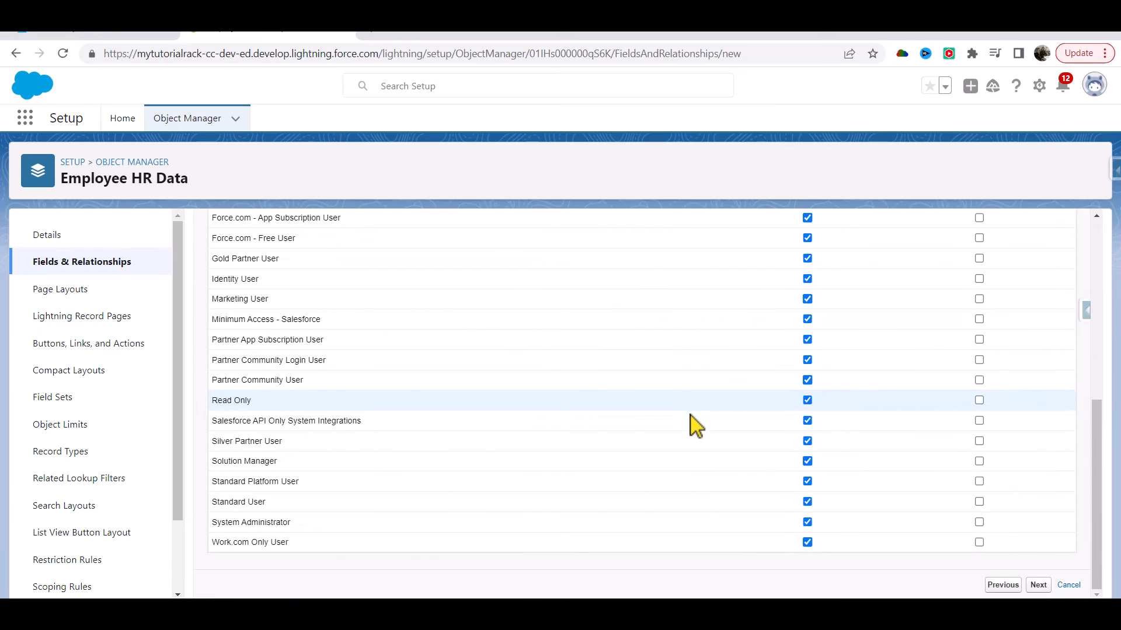
pyautogui.click(1038, 584)
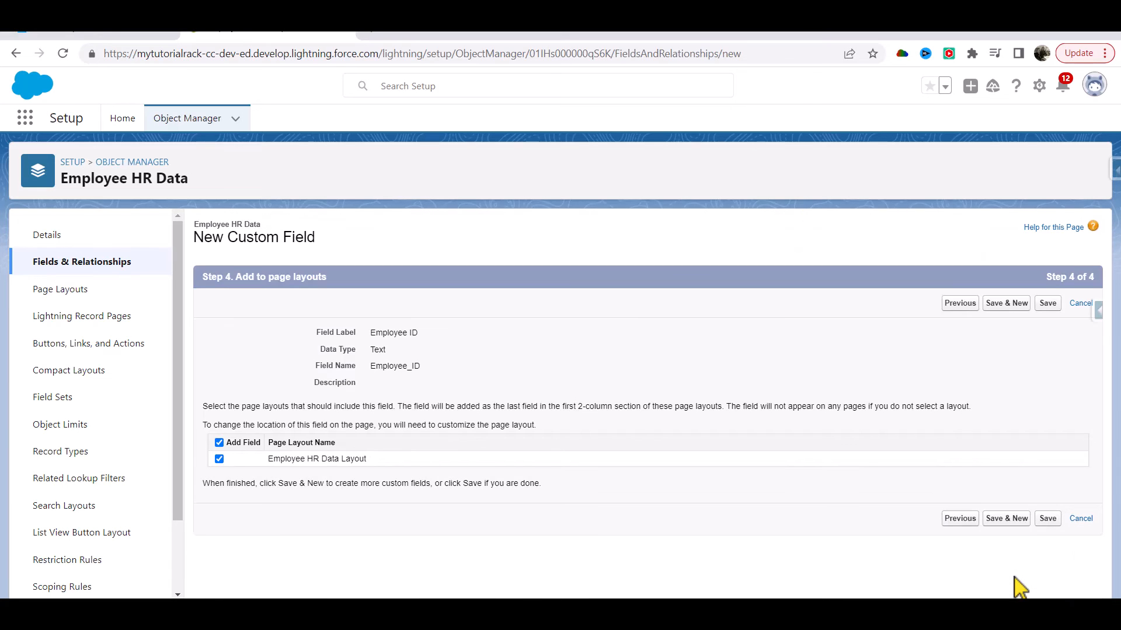
pyautogui.moveTo(1006, 519)
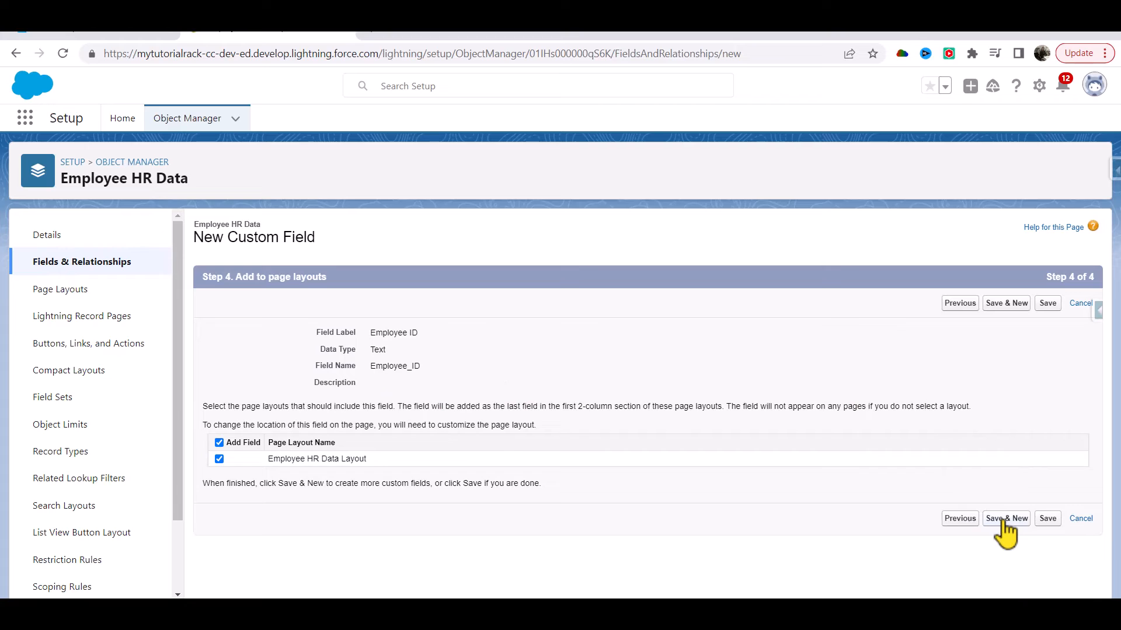
pyautogui.click(1046, 518)
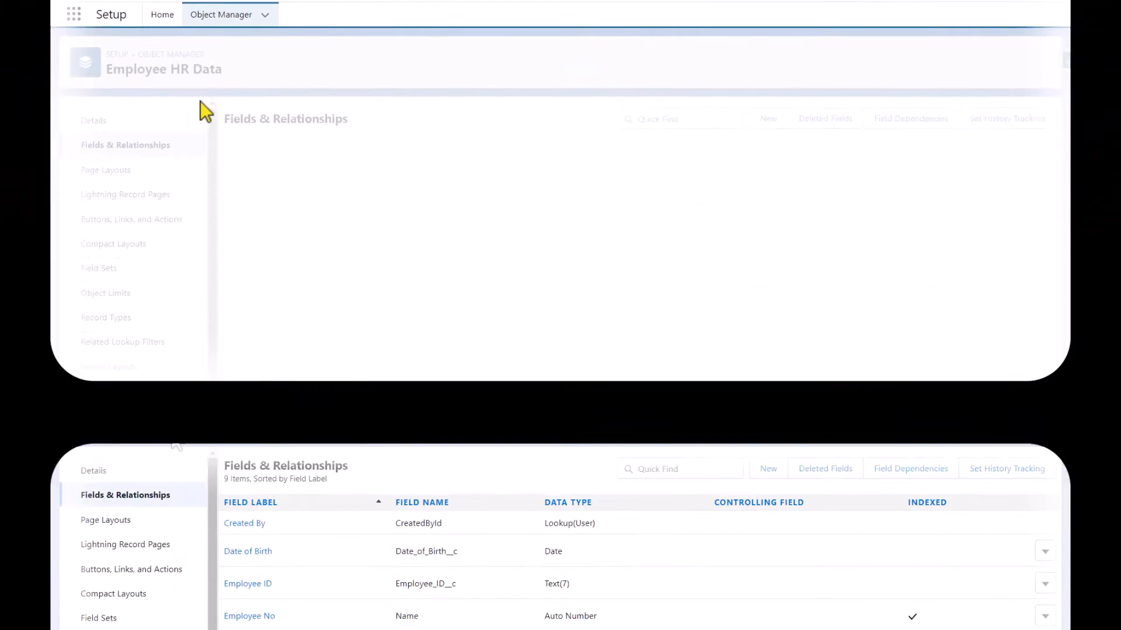
# Find Employees HR Data in the App Launcher and start a new record
pyautogui.click(26, 118)
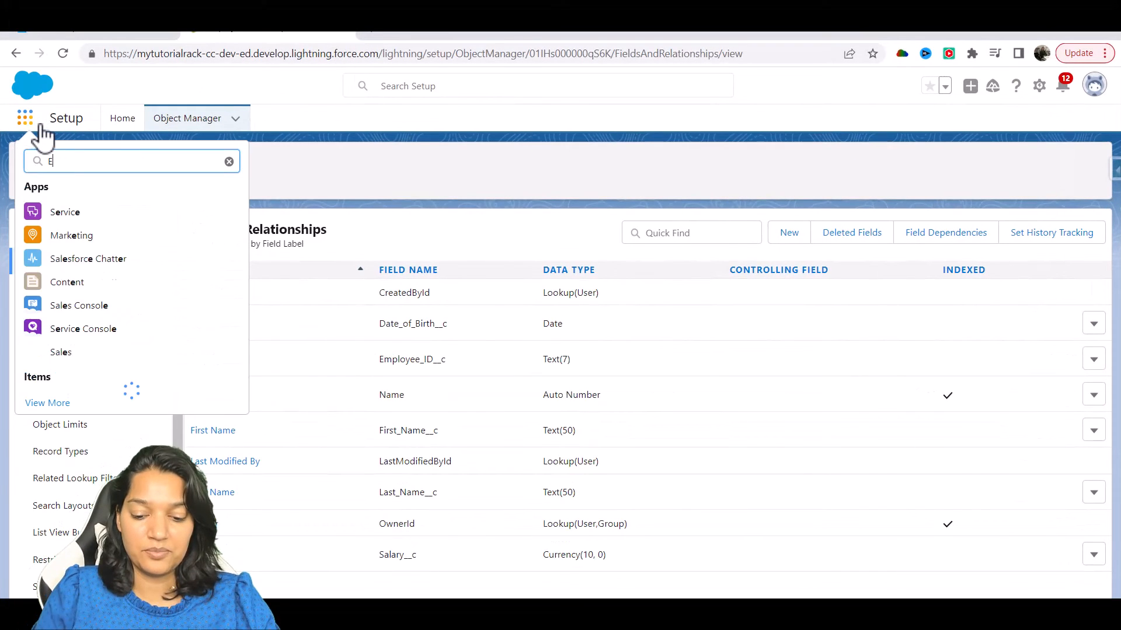
pyautogui.write('mplo')
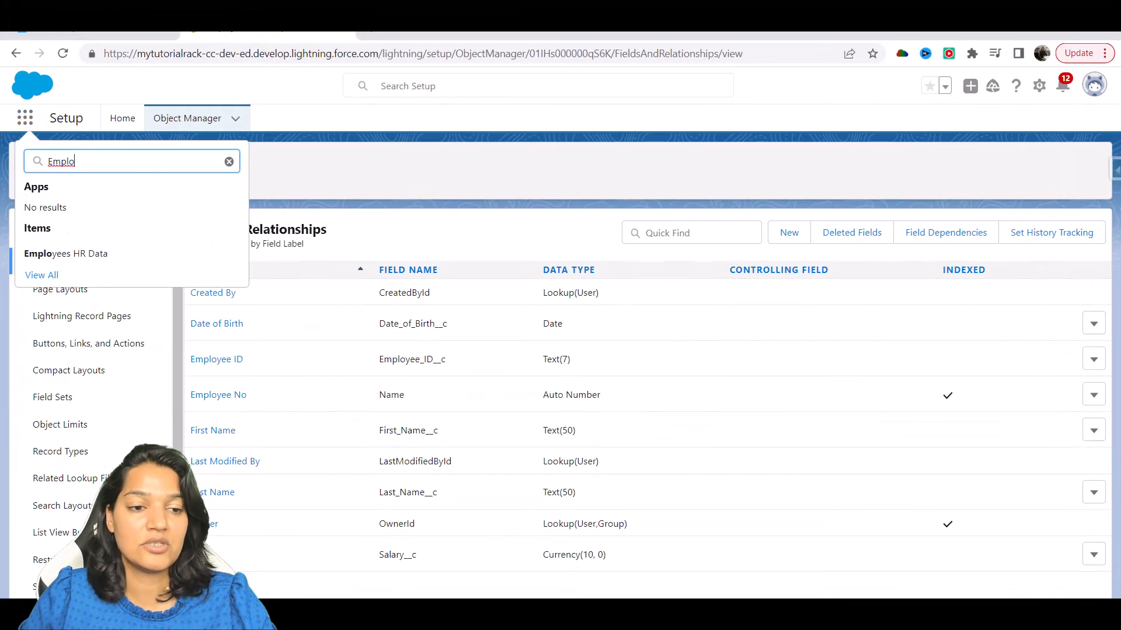
pyautogui.click(66, 253)
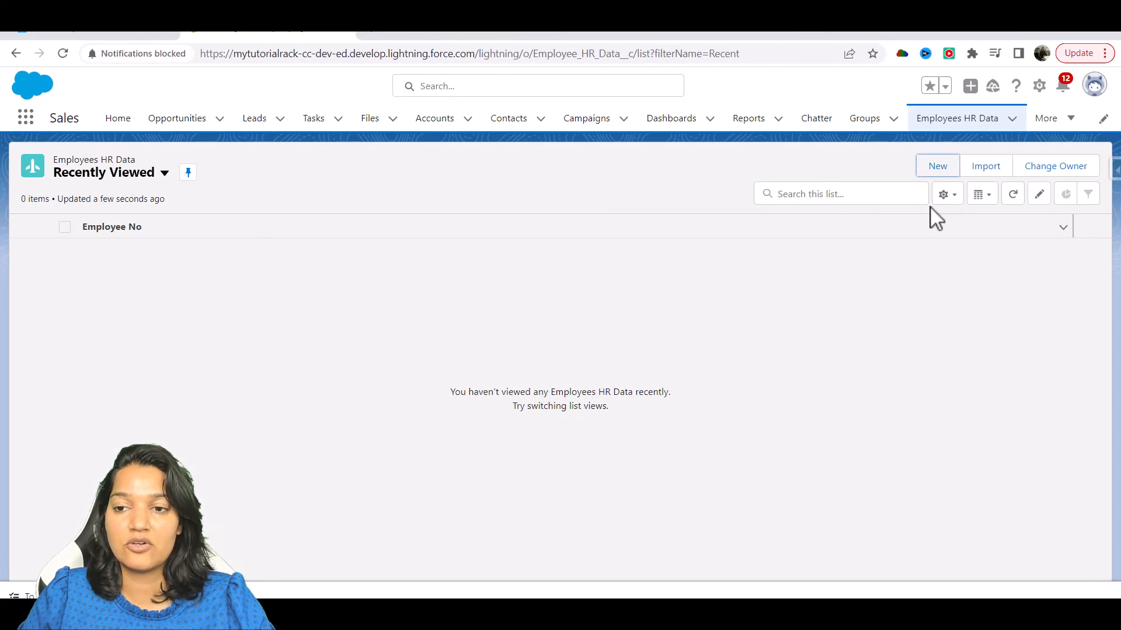
pyautogui.click(936, 166)
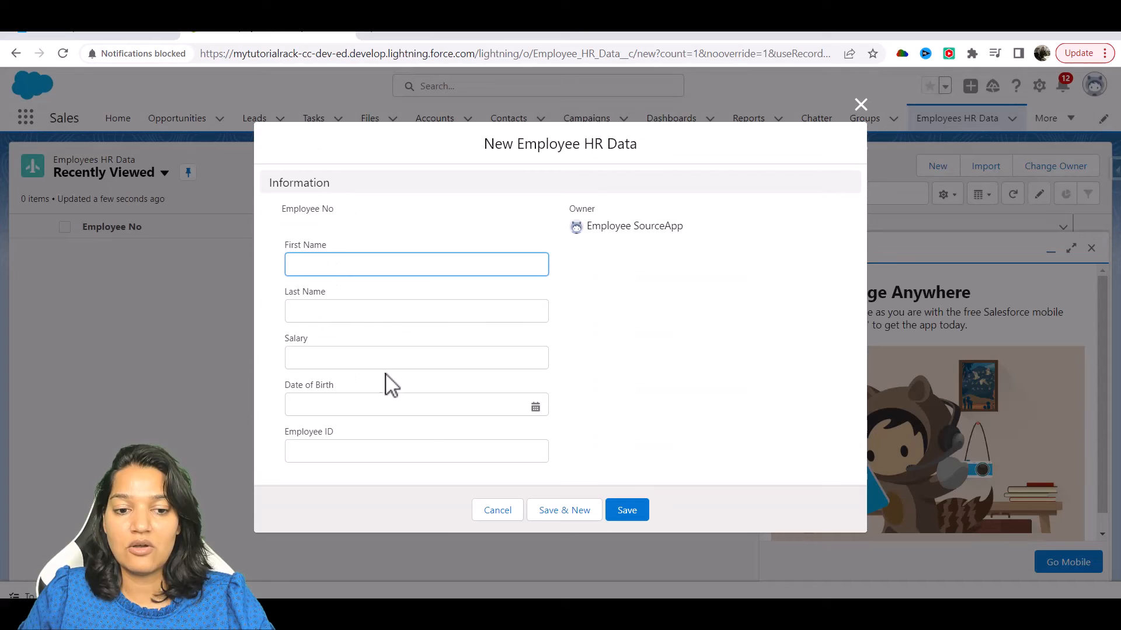
pyautogui.moveTo(355, 320)
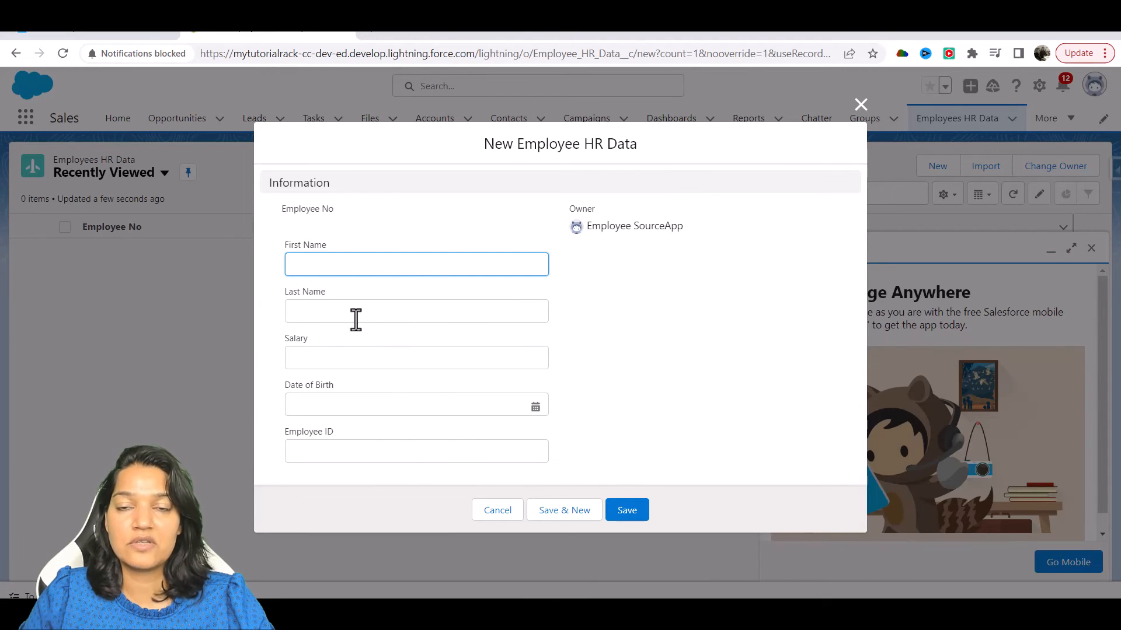
pyautogui.moveTo(344, 477)
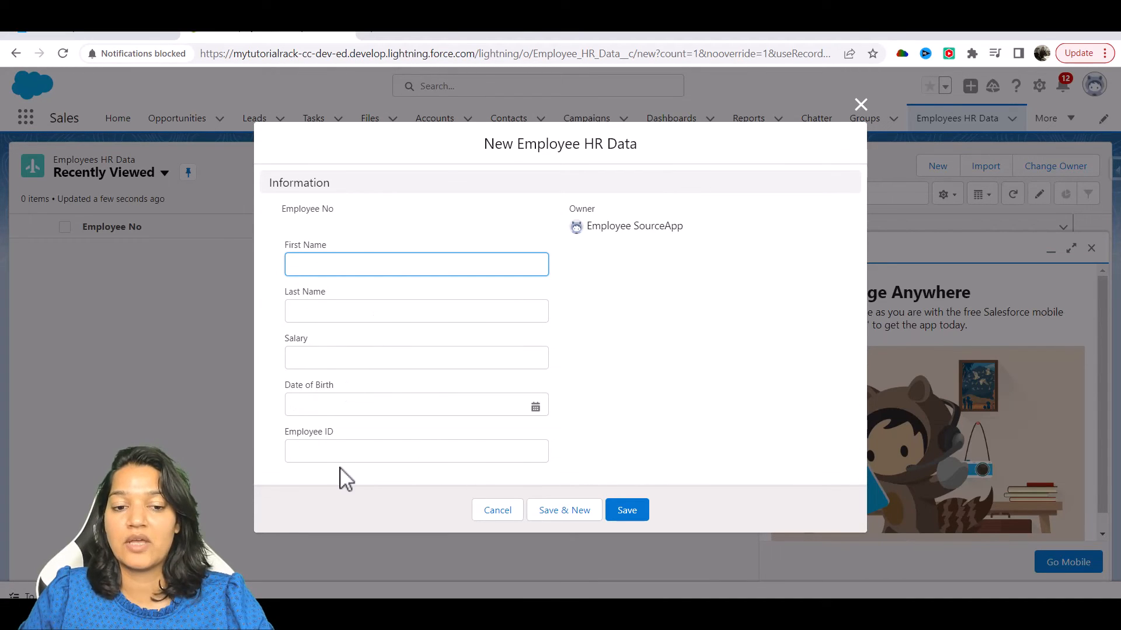
pyautogui.moveTo(833, 150)
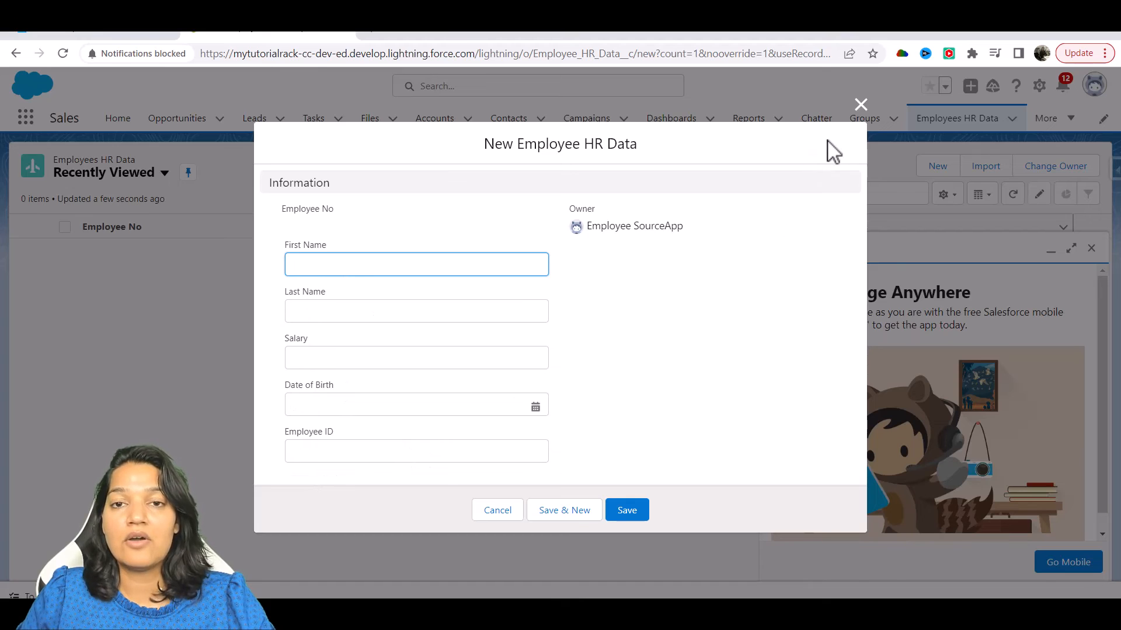
pyautogui.moveTo(834, 139)
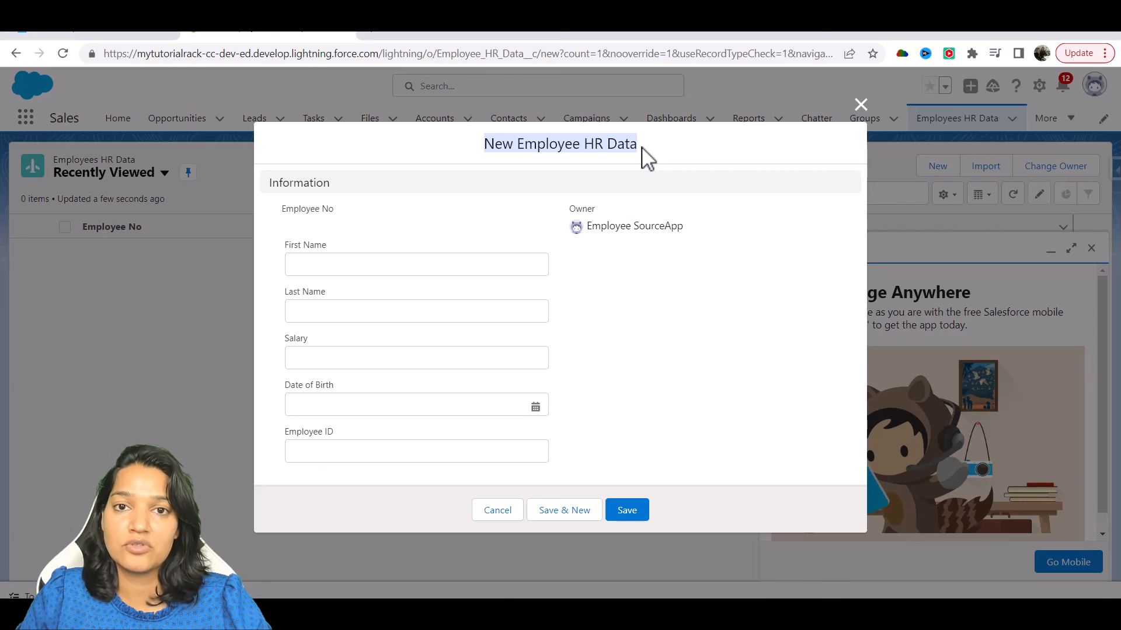
pyautogui.moveTo(379, 182)
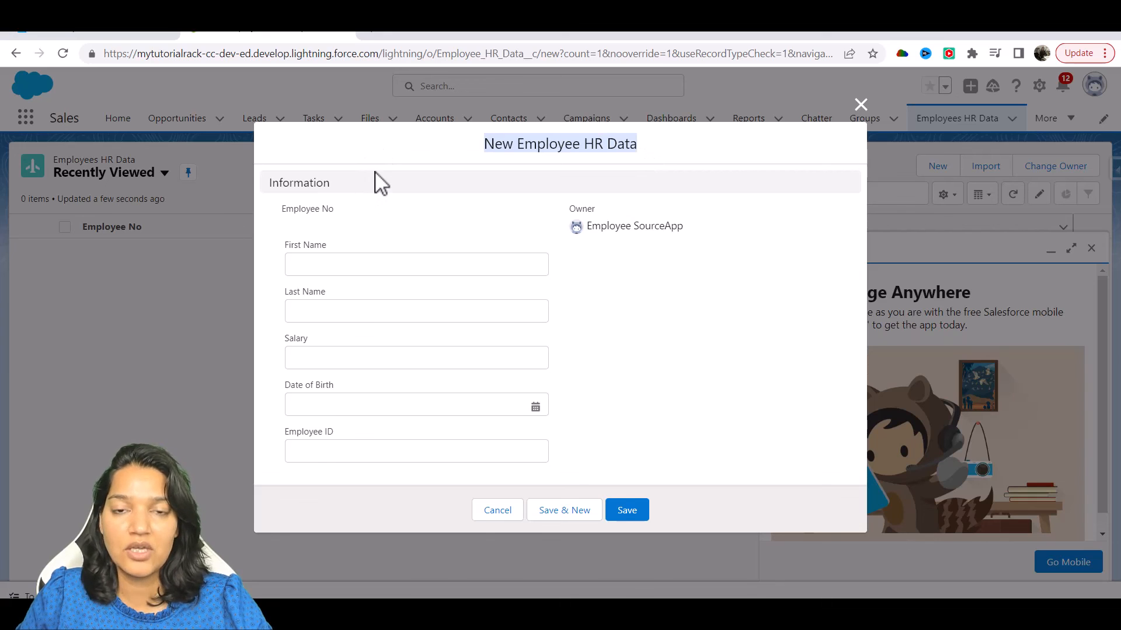
pyautogui.moveTo(379, 176)
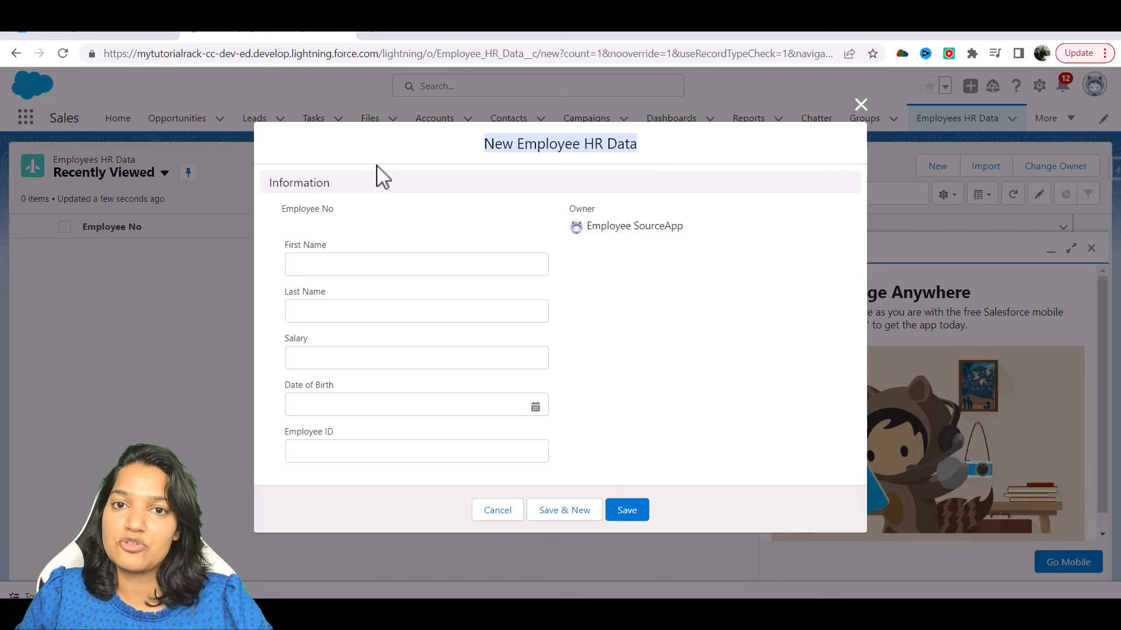